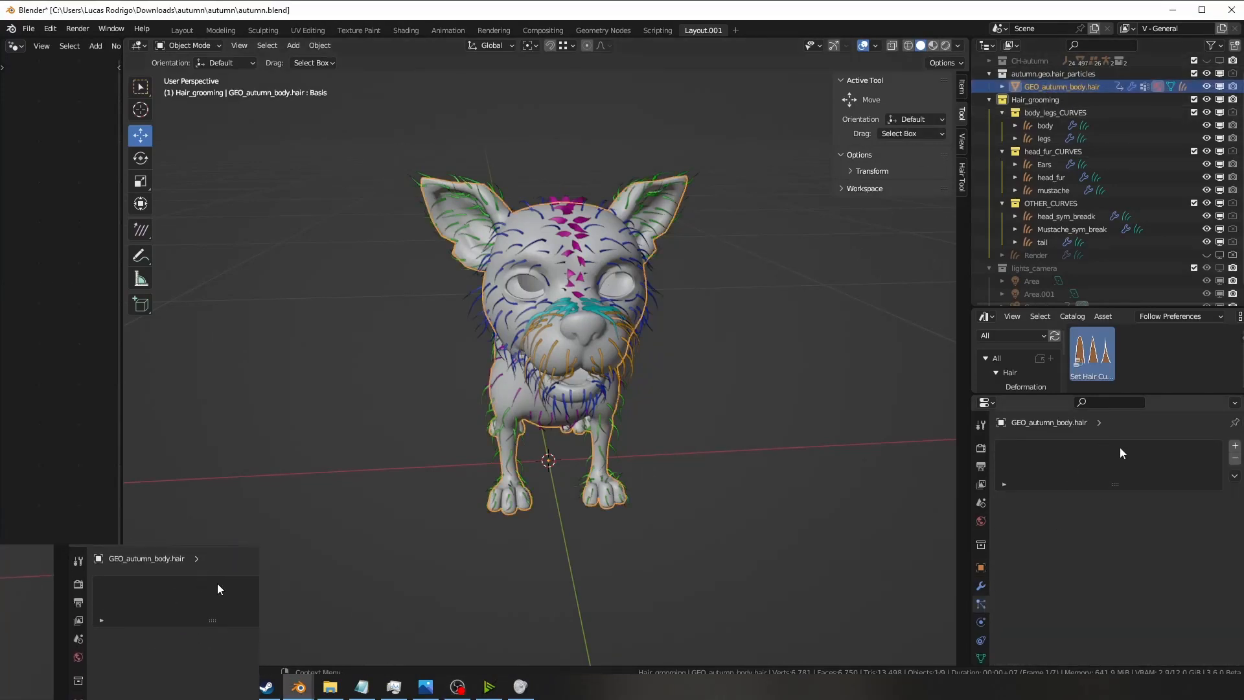
Select the head_fur, mustache and Mustache_sym_break curves, then orbit around the dog's head.
{"action": "left_click", "coordinate": [1045, 125]}
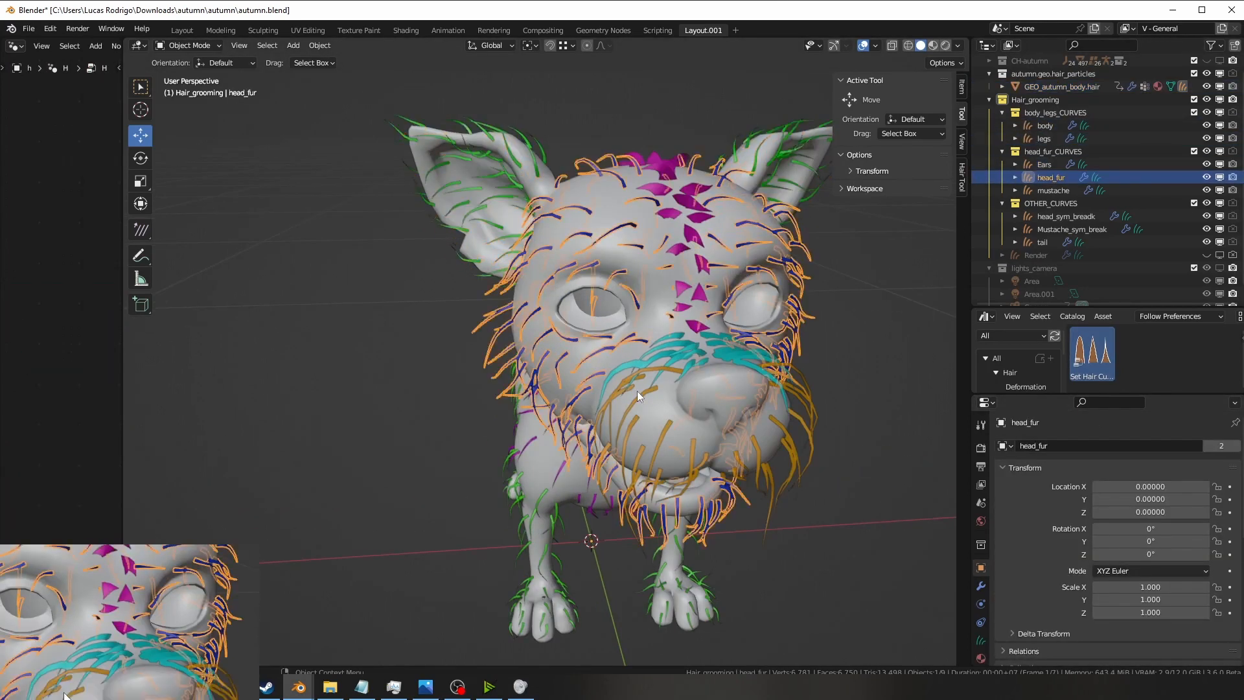
{"action": "left_click", "coordinate": [1052, 189]}
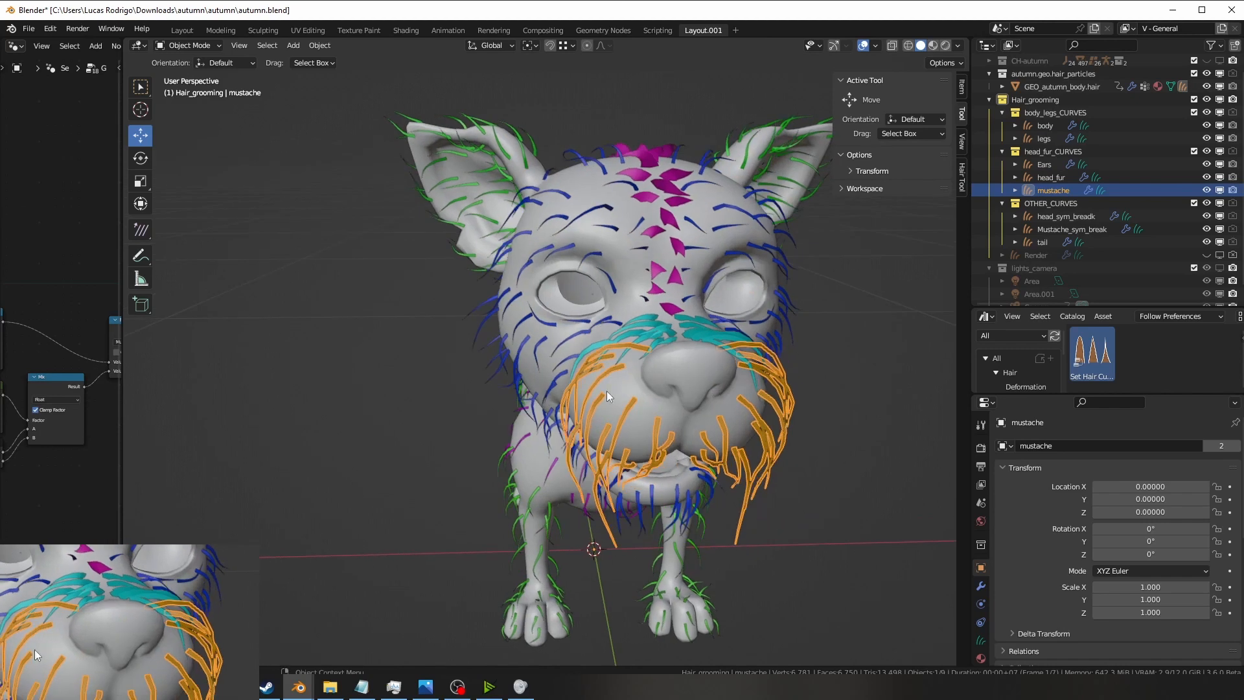
{"action": "left_click", "coordinate": [1070, 230]}
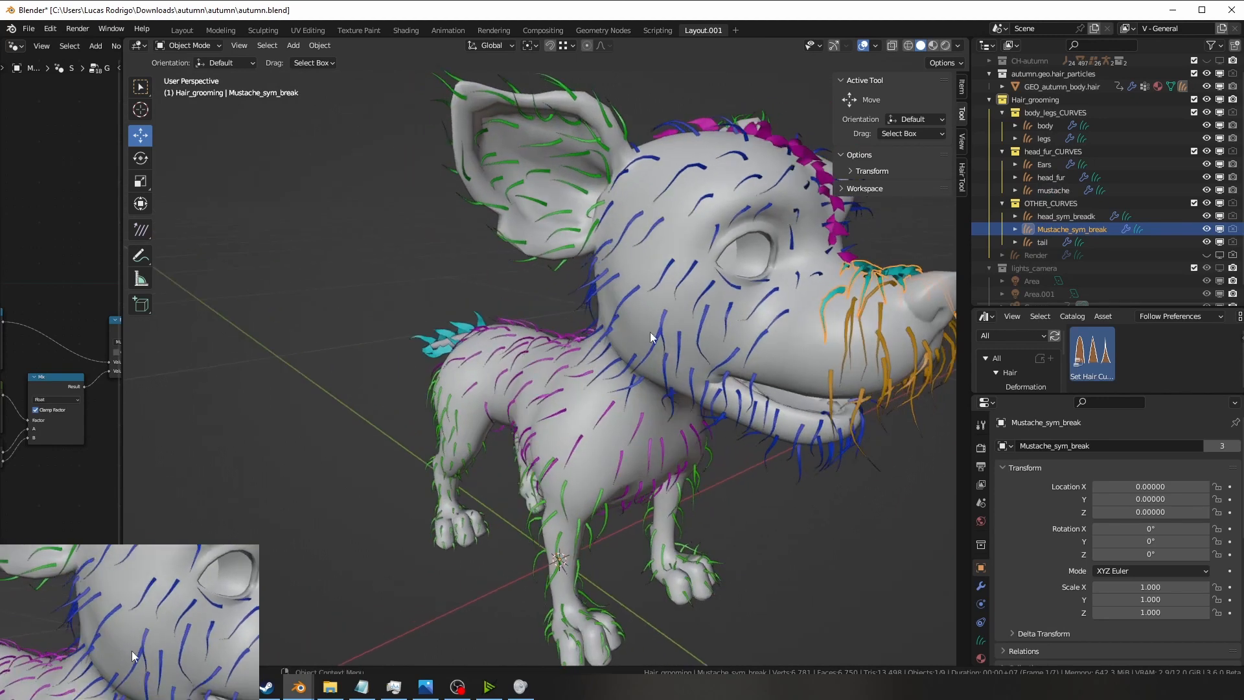
{"action": "left_click_drag", "start_coordinate": [650, 337], "coordinate": [579, 346]}
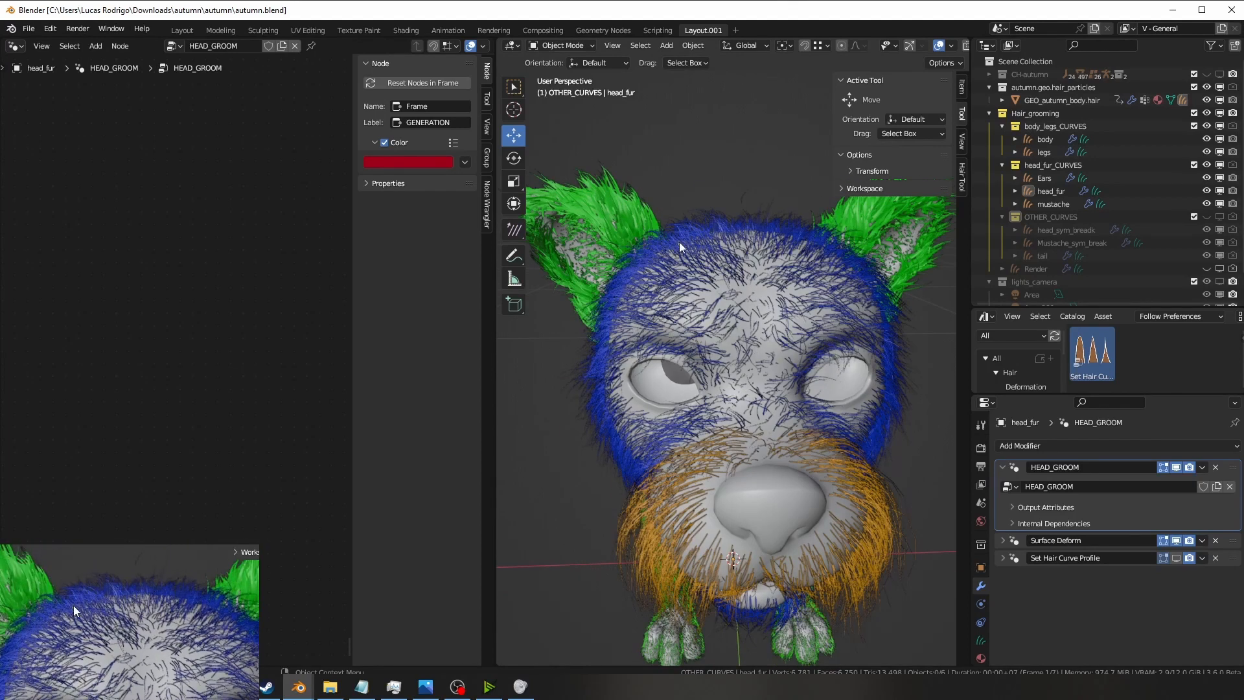
Select GEO_autumn_body.hair to show the purple fur on the dog's torso.
{"action": "left_click", "coordinate": [1050, 190]}
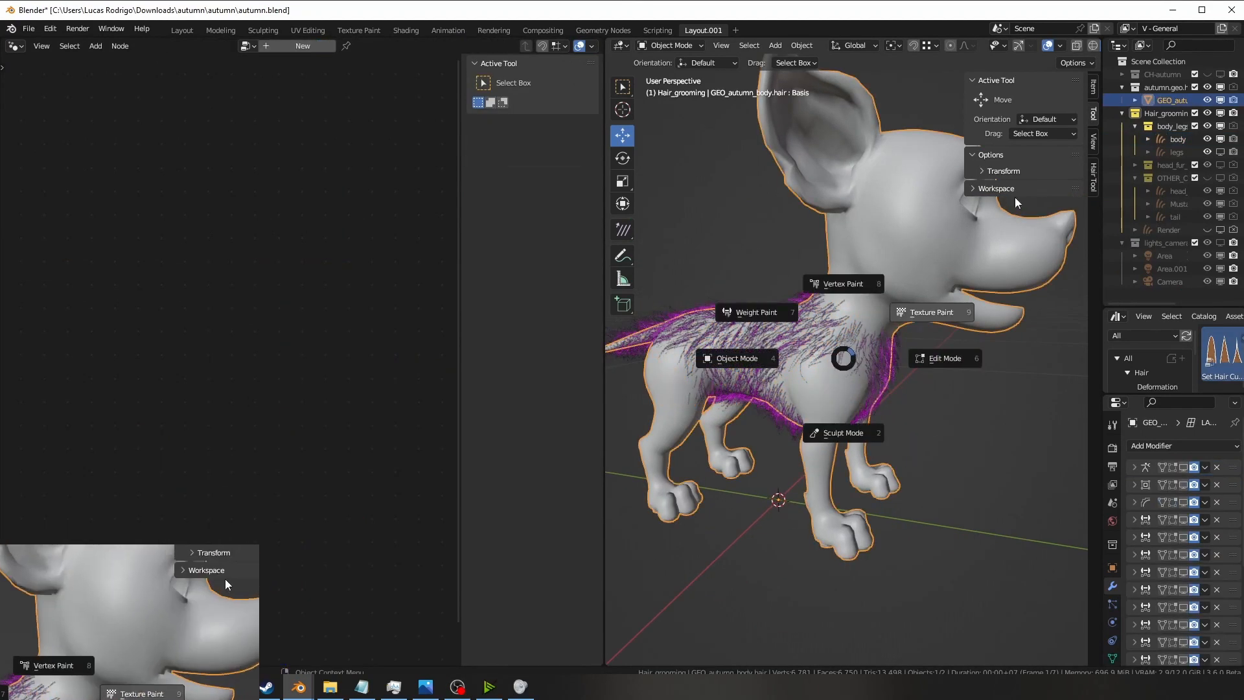
Make the mustache curves active to show their MUSTACHE_GROOM node setup.
{"action": "left_click", "coordinate": [925, 311]}
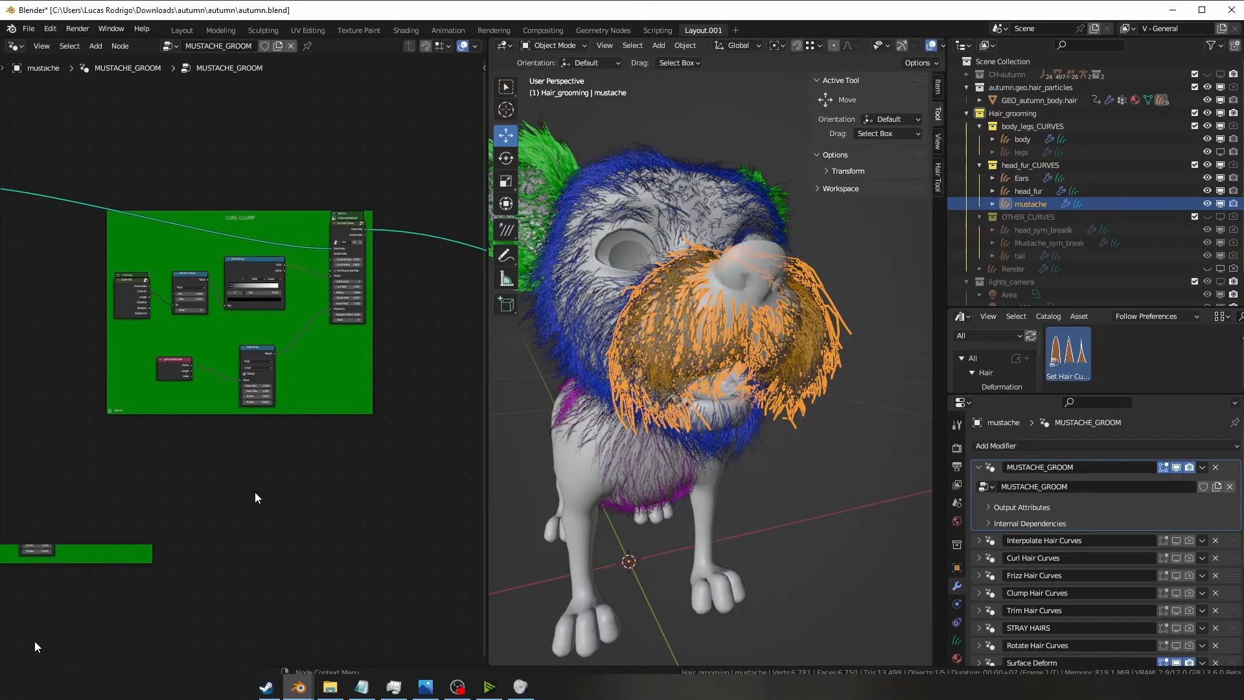
Select head_fur, then Ears, then the Render fur object in the Outliner.
{"action": "scroll", "scroll_direction": "up", "scroll_amount": 3}
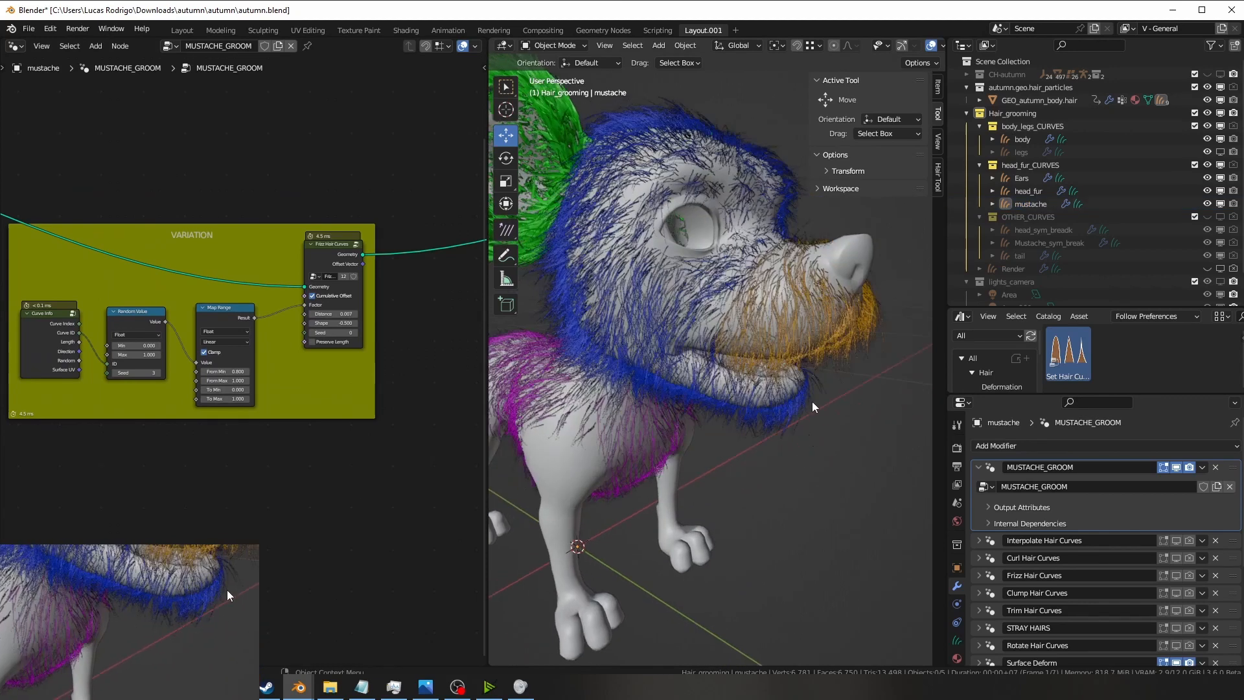
{"action": "left_click", "coordinate": [1028, 190]}
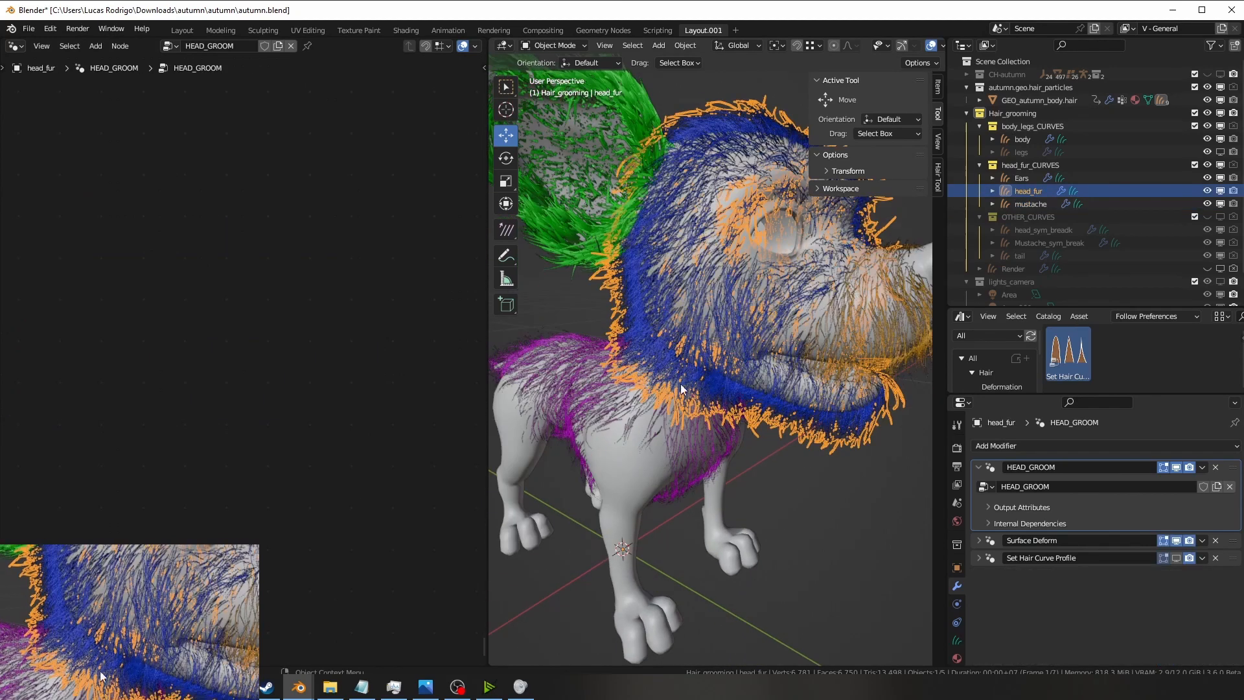
{"action": "left_click", "coordinate": [1022, 178]}
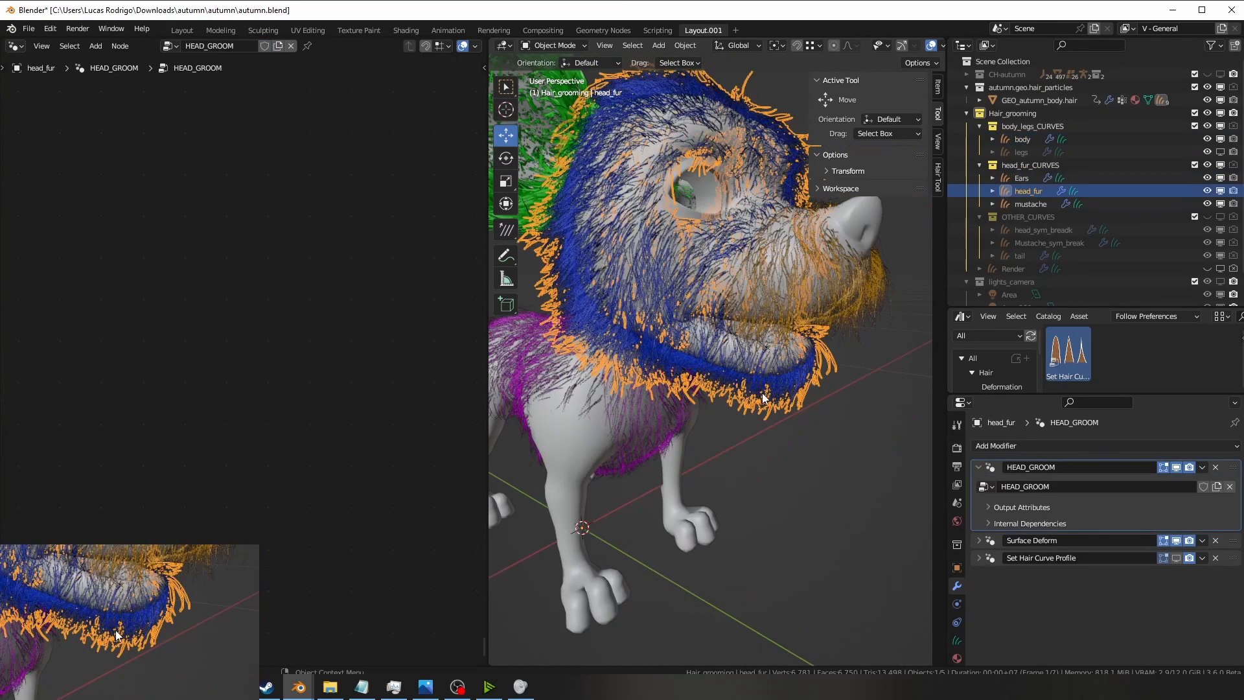
{"action": "left_click", "coordinate": [1022, 178]}
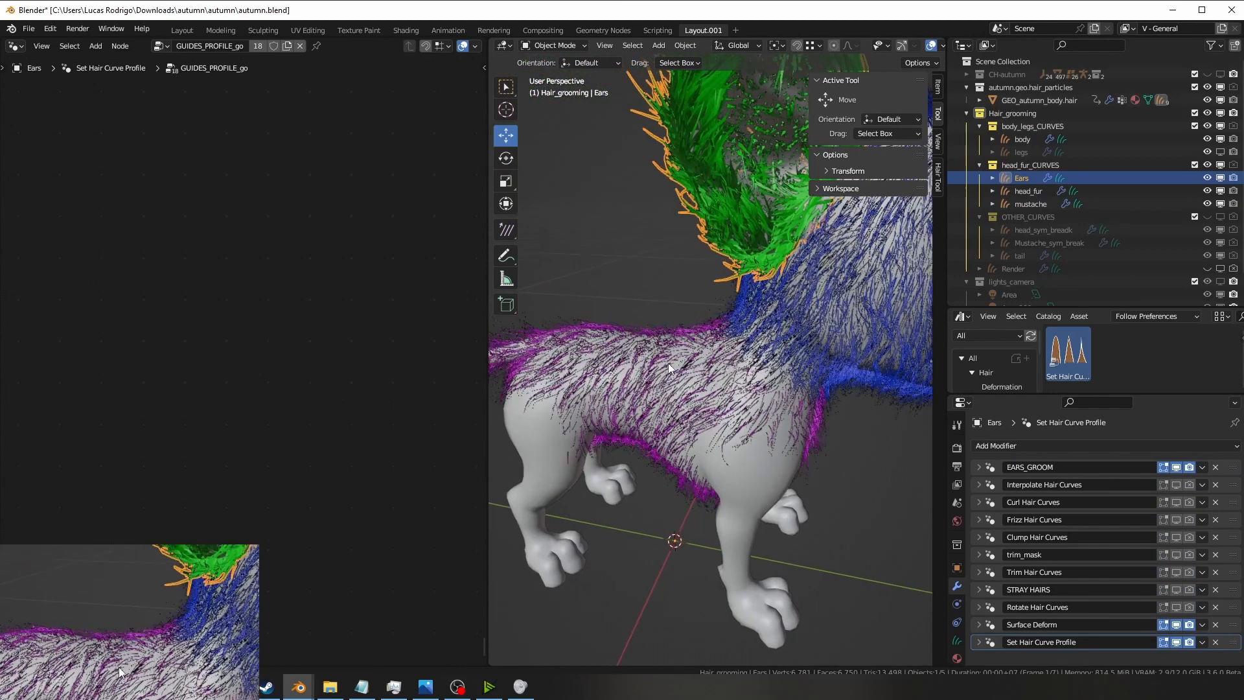
{"action": "left_click", "coordinate": [1011, 164]}
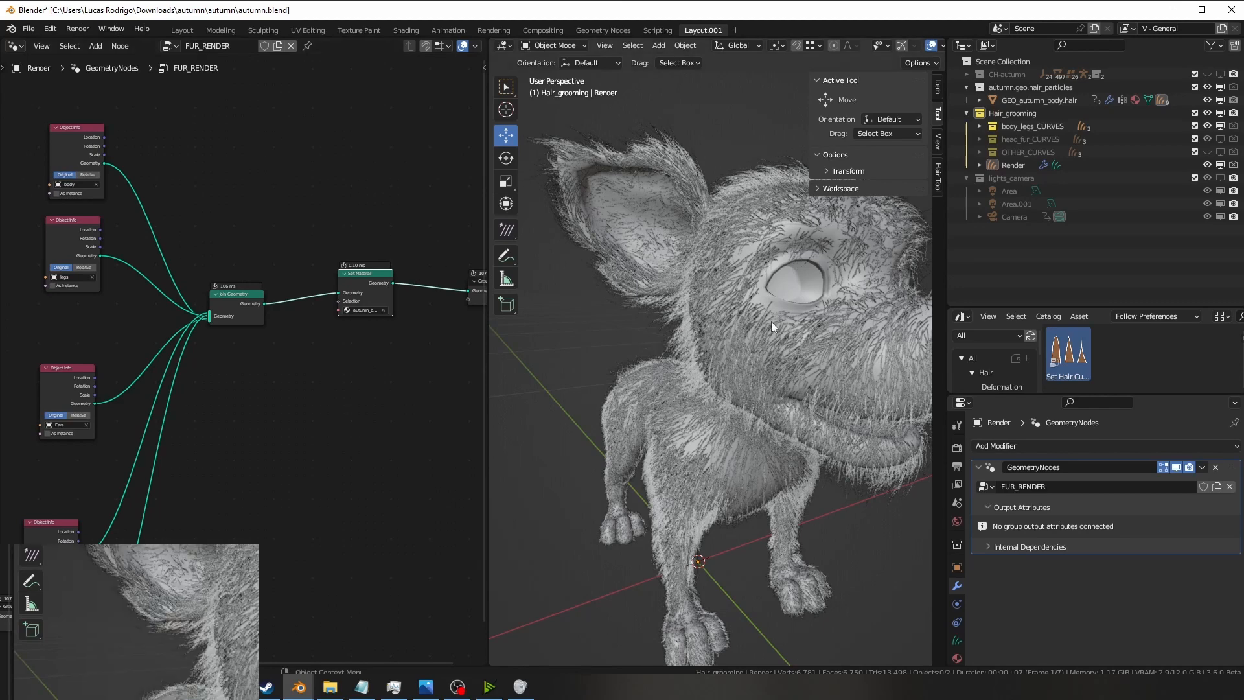
Zoom out over the grey-furred dog, then switch to a different file.
{"action": "left_click_drag", "start_coordinate": [773, 327], "coordinate": [721, 403]}
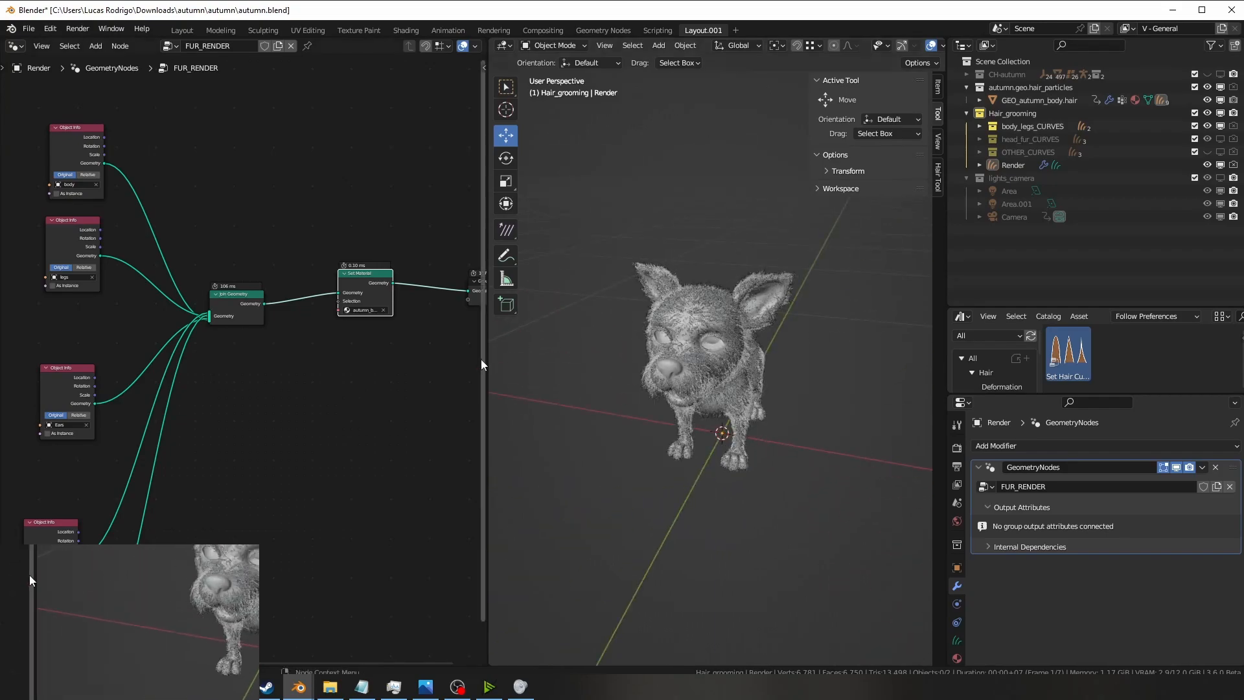
{"action": "left_click", "coordinate": [922, 45]}
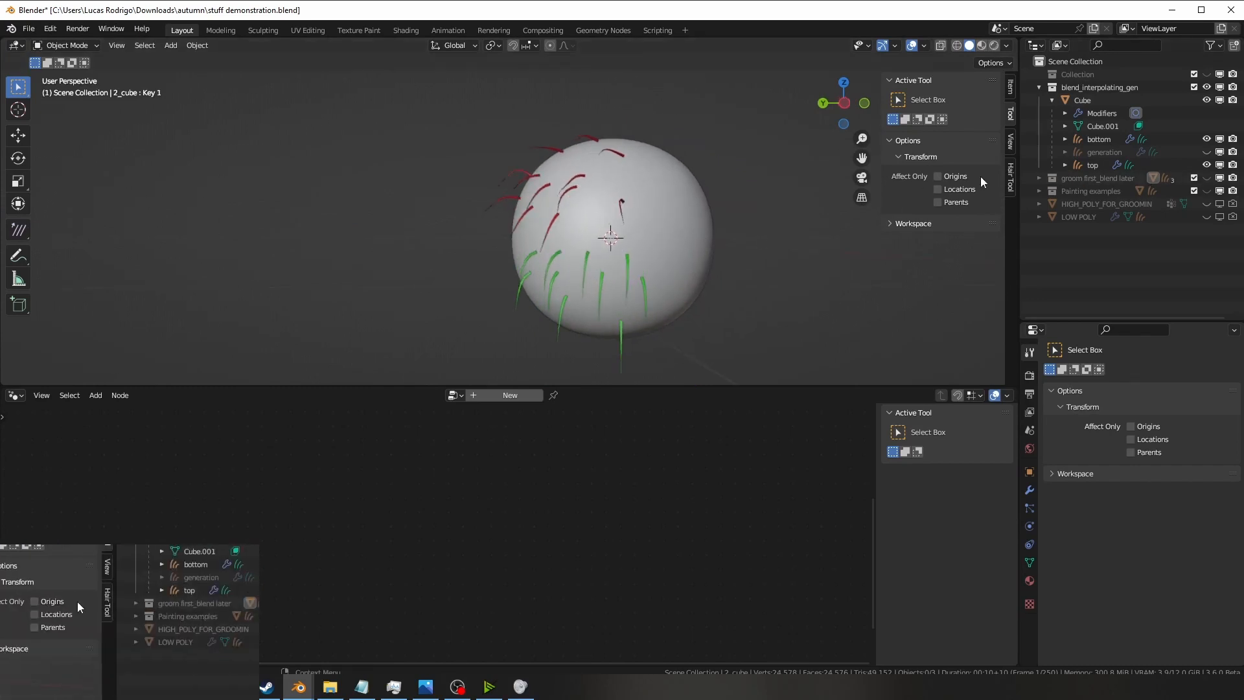
Inspect the sphere's top guide curves, then bottom curves, then top curves again.
{"action": "left_click", "coordinate": [1092, 165]}
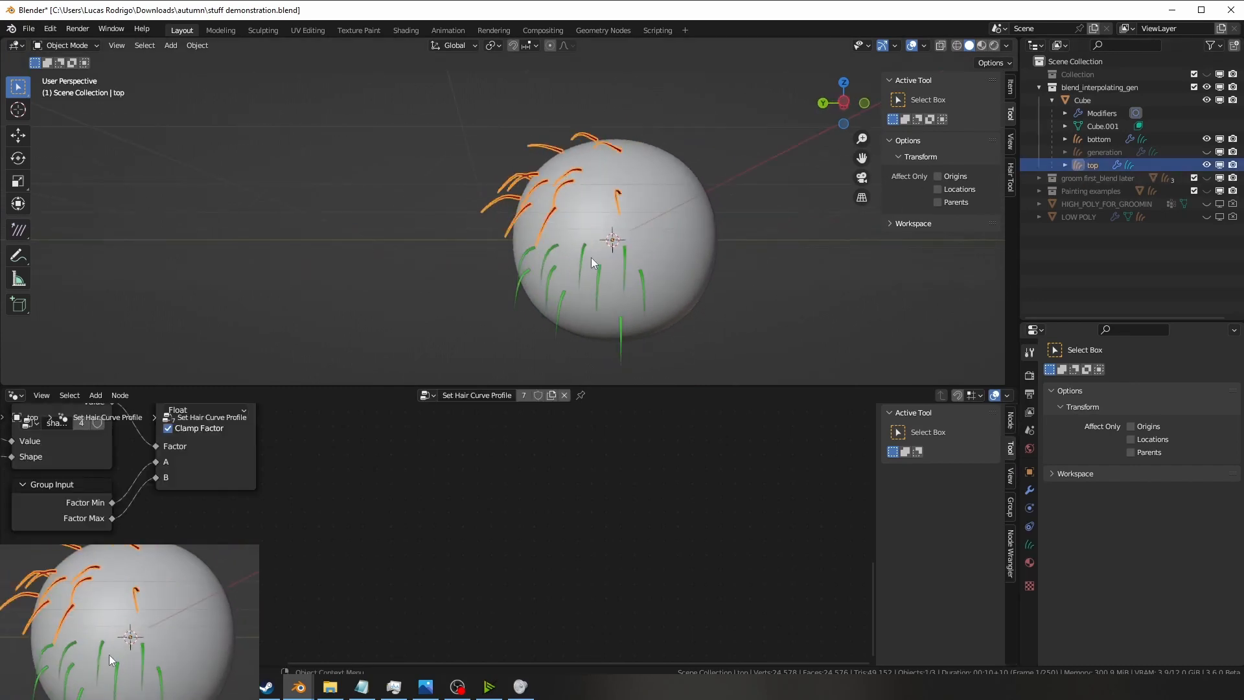
{"action": "left_click", "coordinate": [1099, 138]}
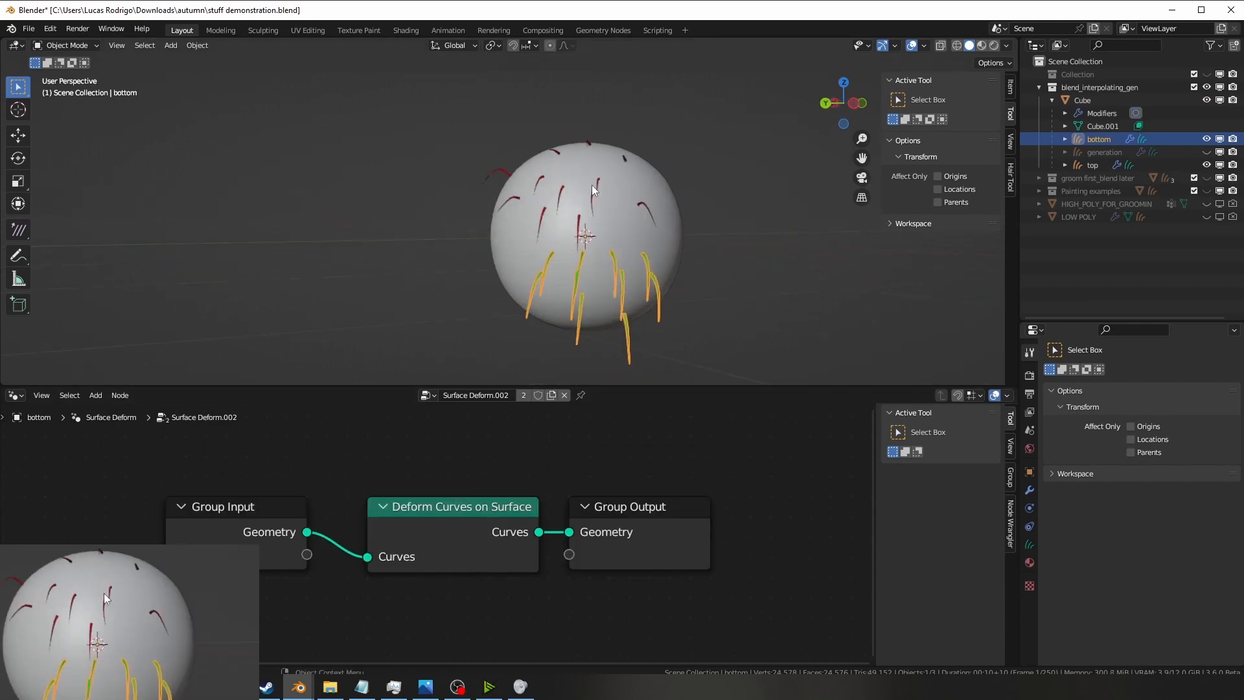
{"action": "left_click", "coordinate": [1093, 165]}
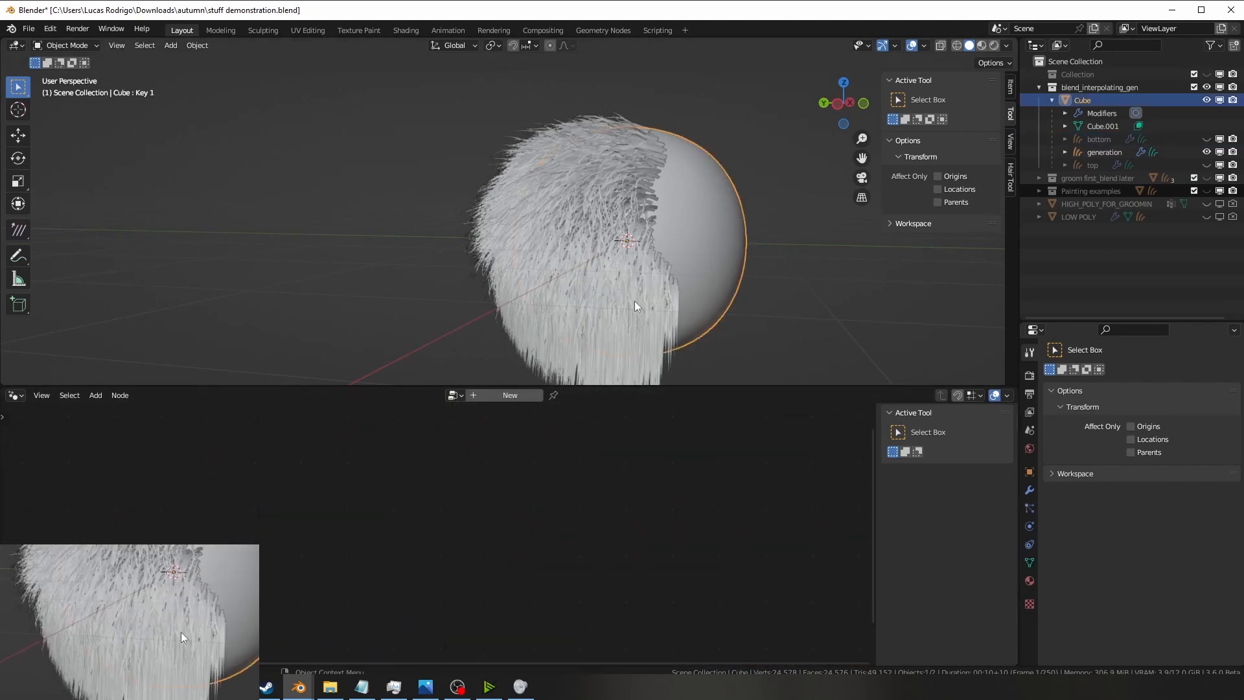
Check the sphere in Texture Paint, return to Object Mode, and orbit around it.
{"action": "left_click", "coordinate": [67, 46]}
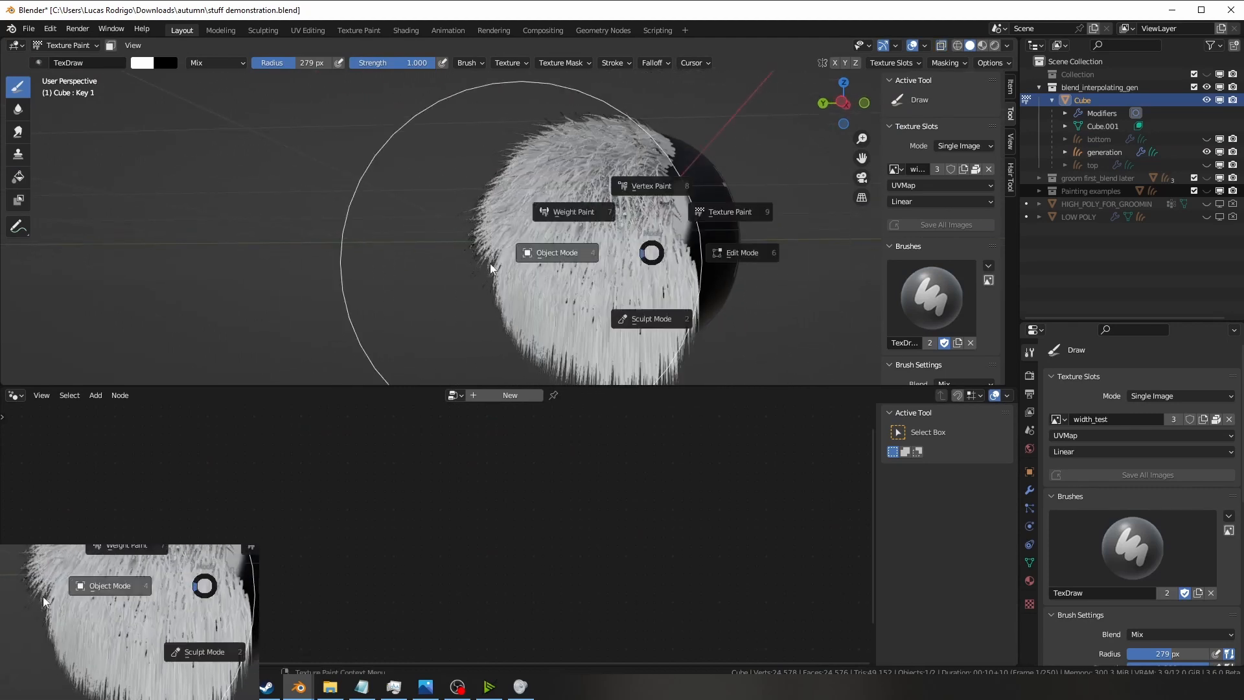
{"action": "left_click", "coordinate": [556, 252]}
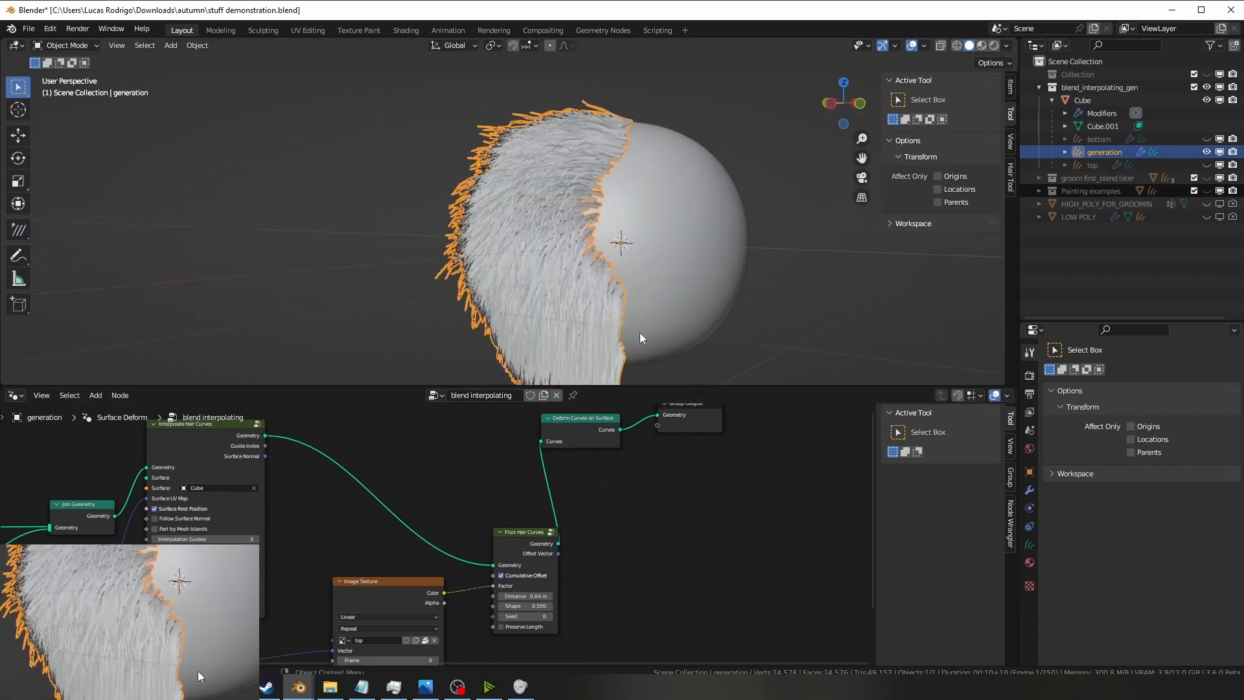
{"action": "left_click_drag", "start_coordinate": [640, 338], "coordinate": [667, 182]}
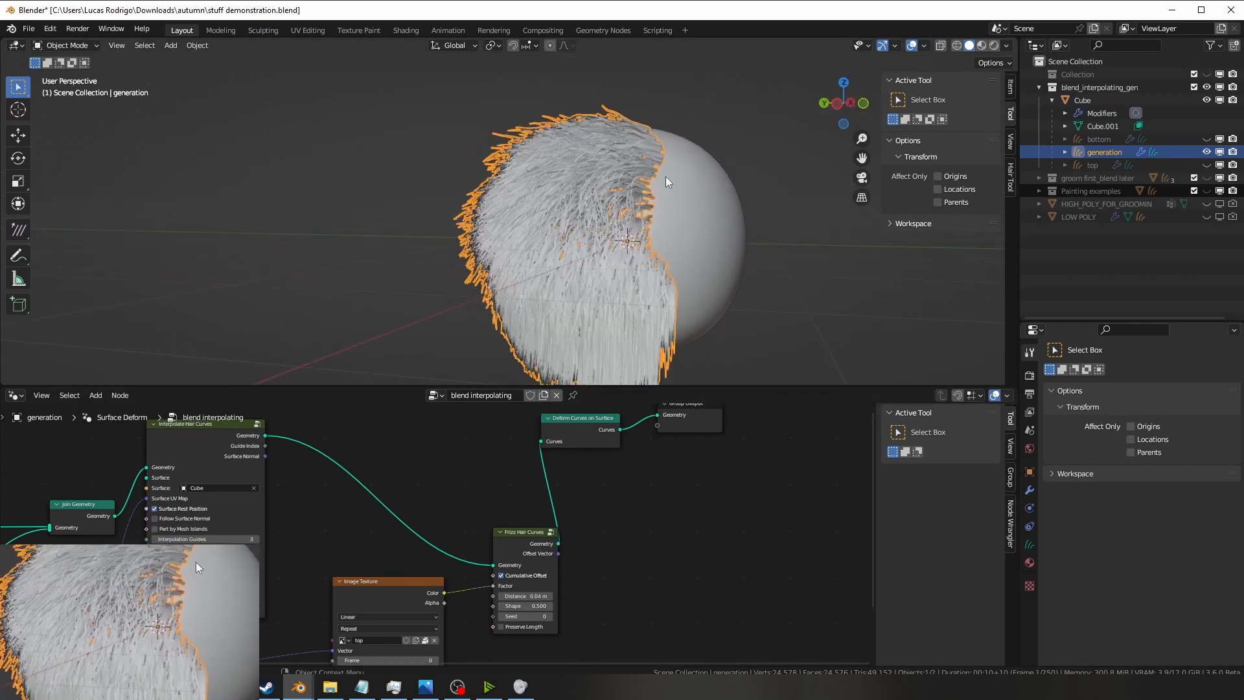
{"action": "left_click_drag", "start_coordinate": [667, 183], "coordinate": [368, 312]}
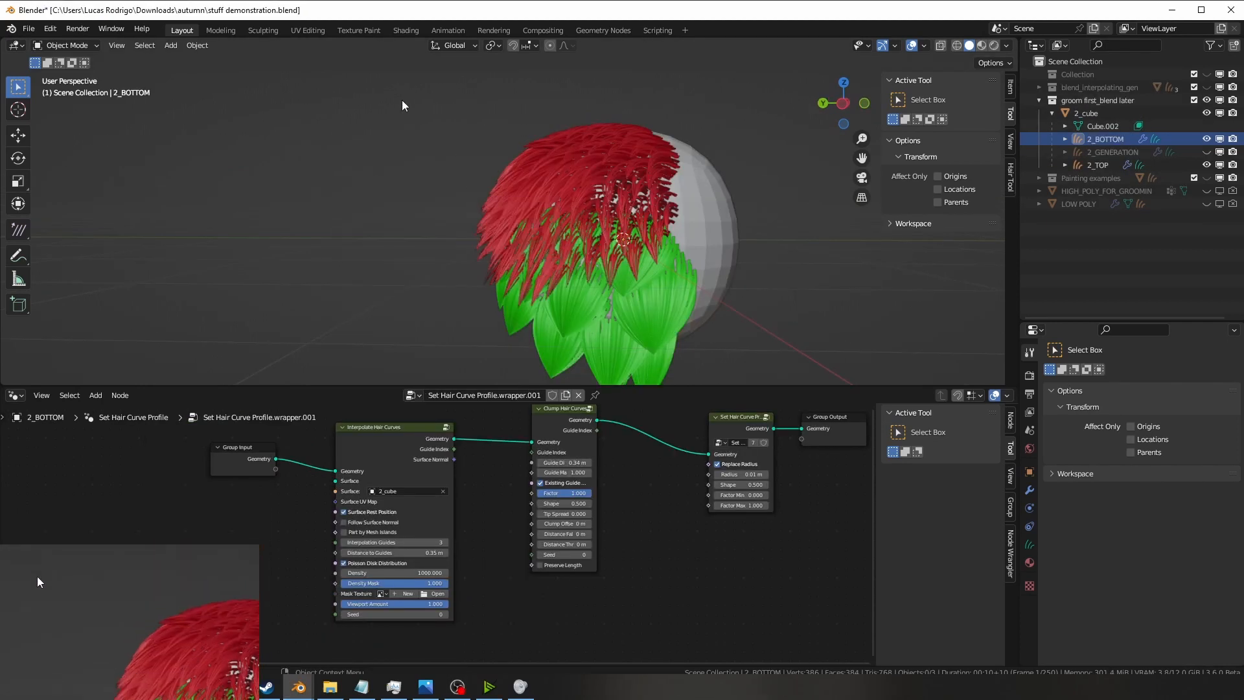
Hide the 2_cube collection and show the Painting examples collection.
{"action": "left_click", "coordinate": [1098, 164]}
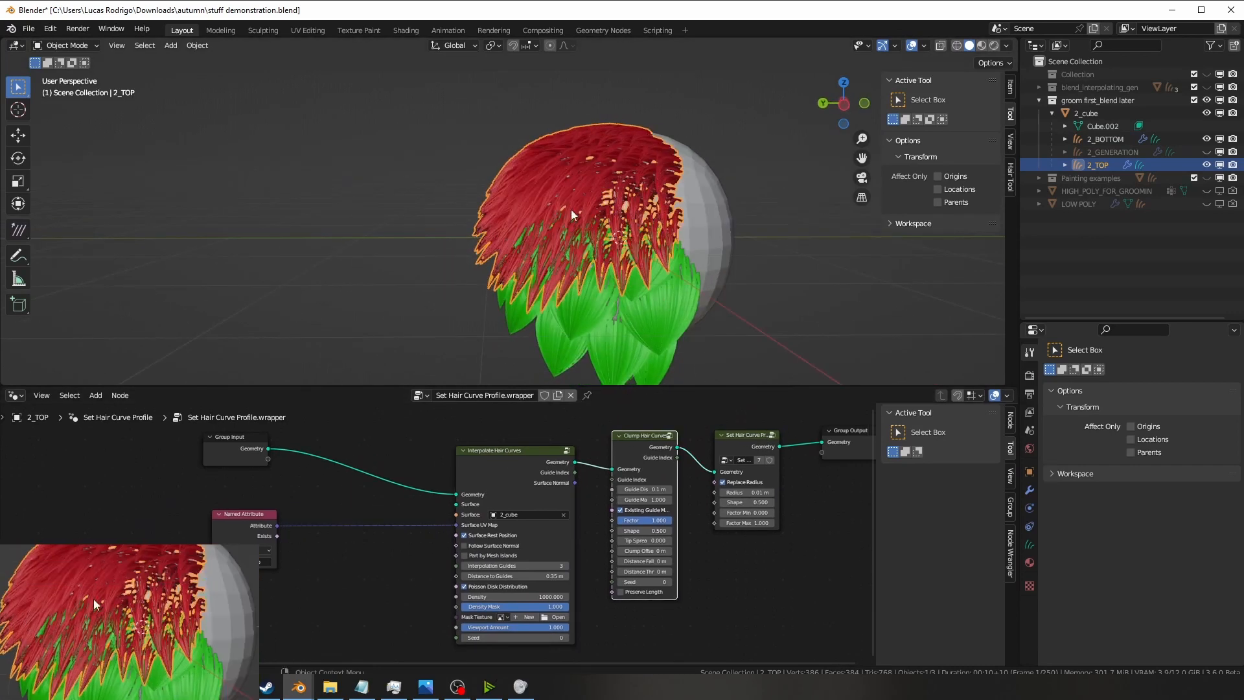
{"action": "left_click", "coordinate": [1098, 138]}
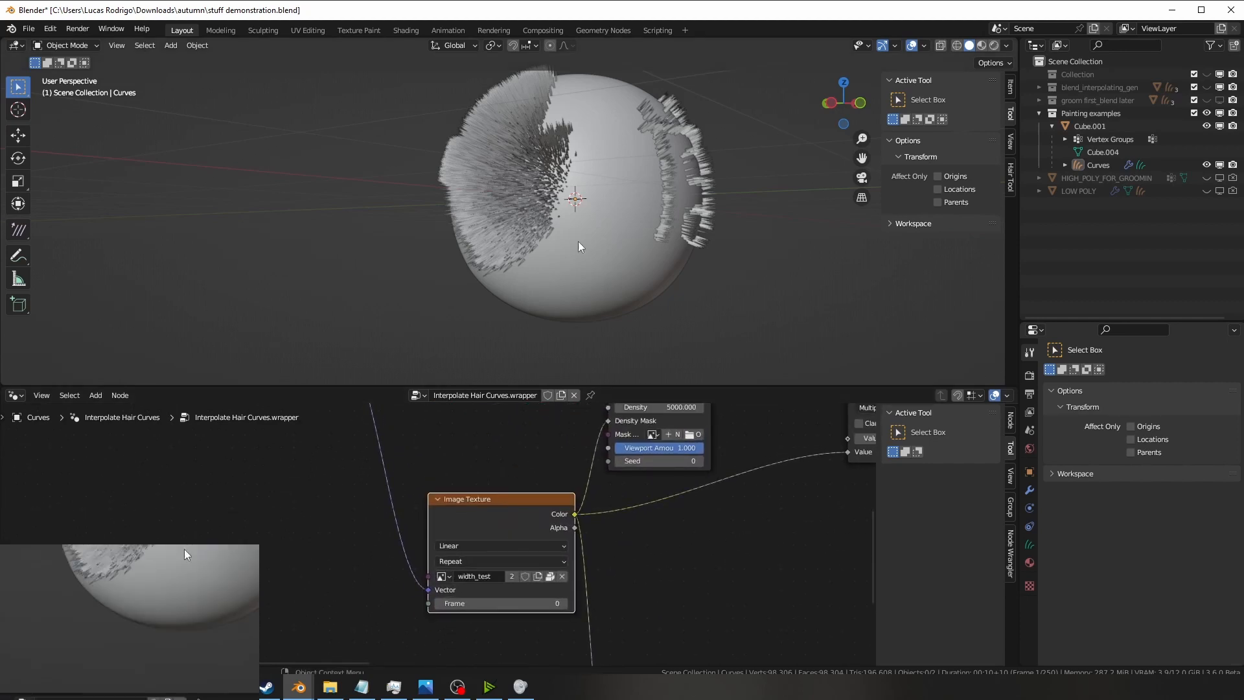
Change interaction mode, preview the fully rendered hair, and orbit the furred sphere.
{"action": "key", "text": "Tab"}
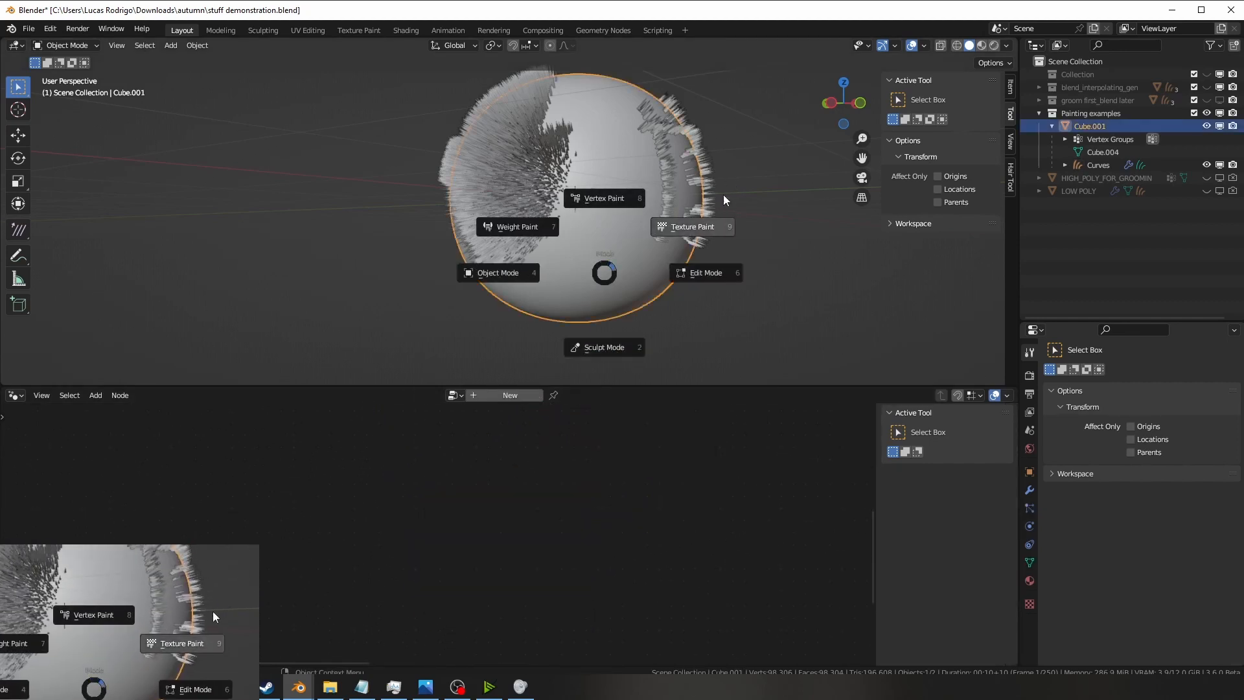
{"action": "left_click", "coordinate": [692, 226]}
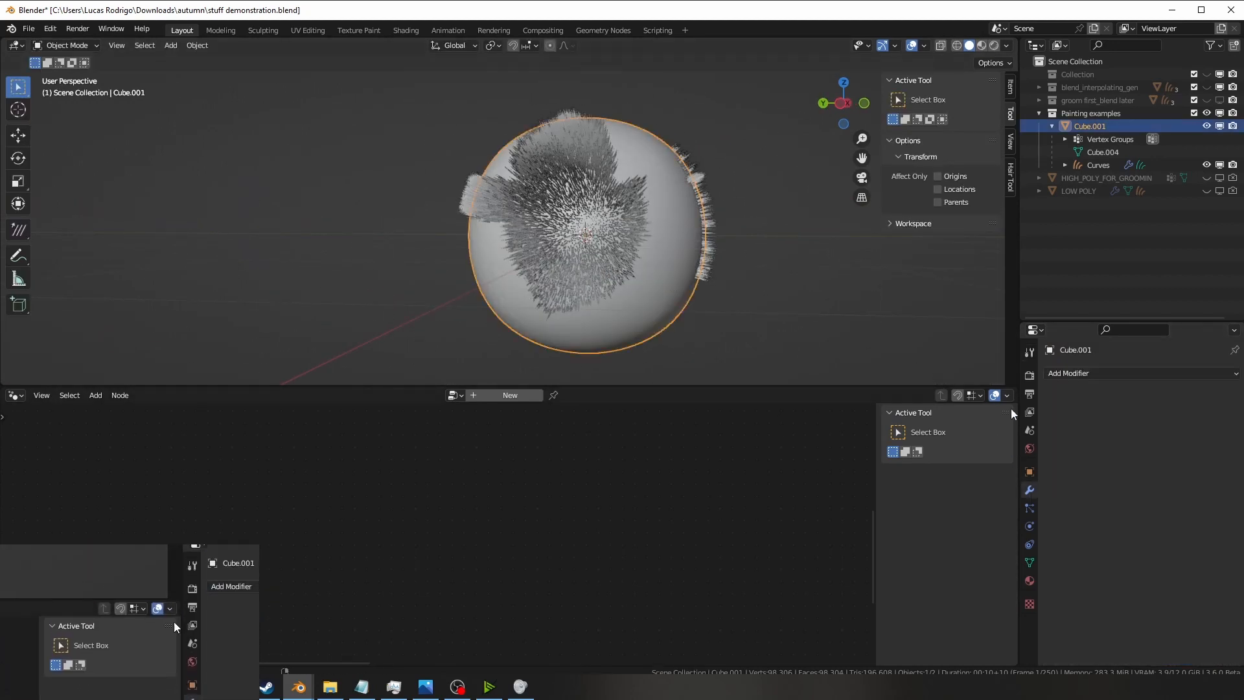
{"action": "key", "text": "Tab"}
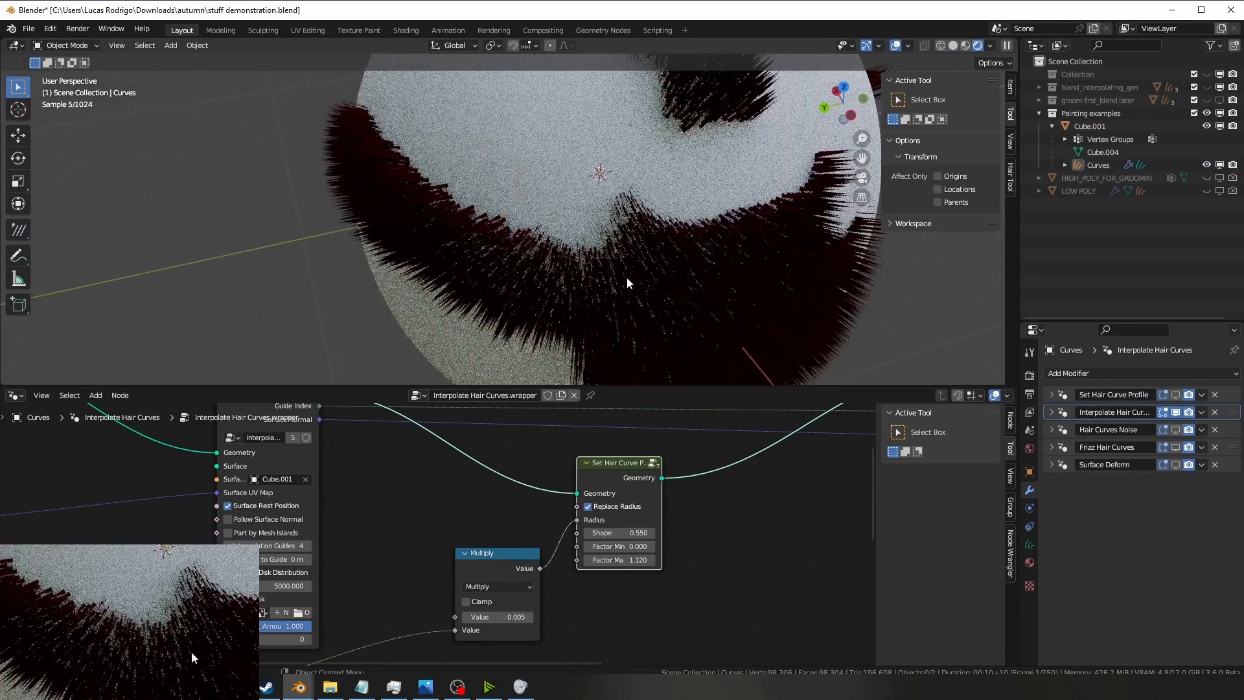
{"action": "left_click_drag", "start_coordinate": [626, 283], "coordinate": [591, 316]}
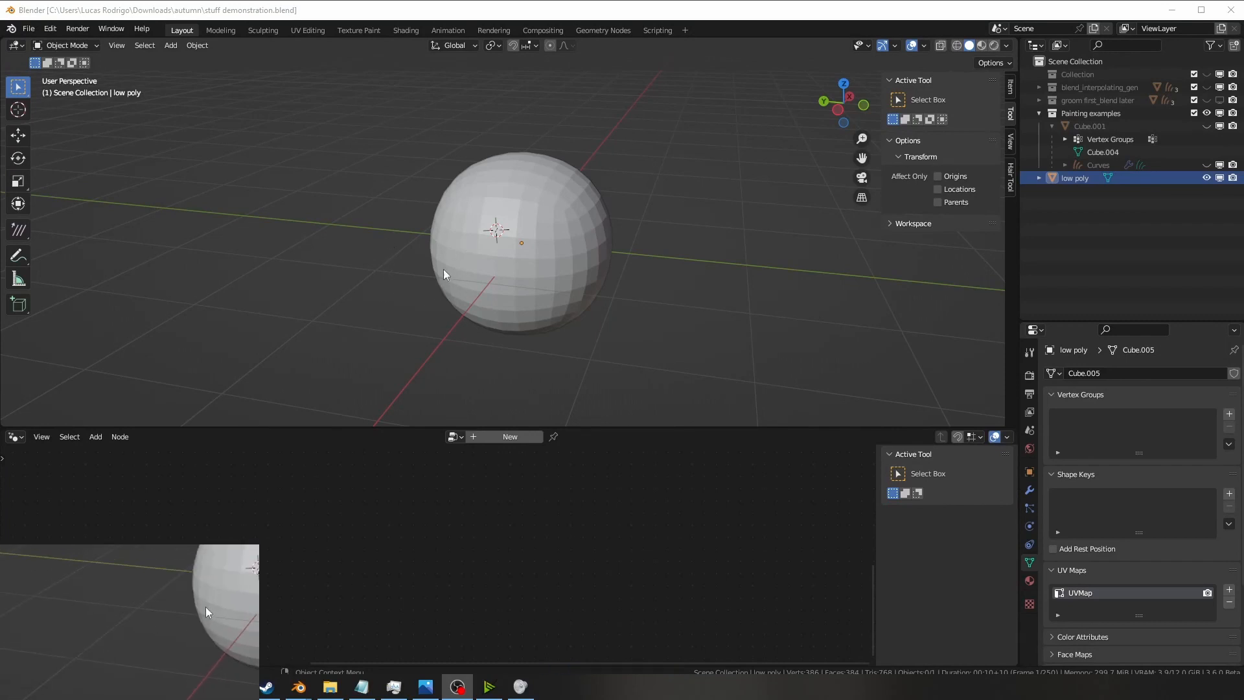
Duplicate the low poly sphere, enter Weight Paint, and open the vertex group specials menu.
{"action": "left_click", "coordinate": [519, 254]}
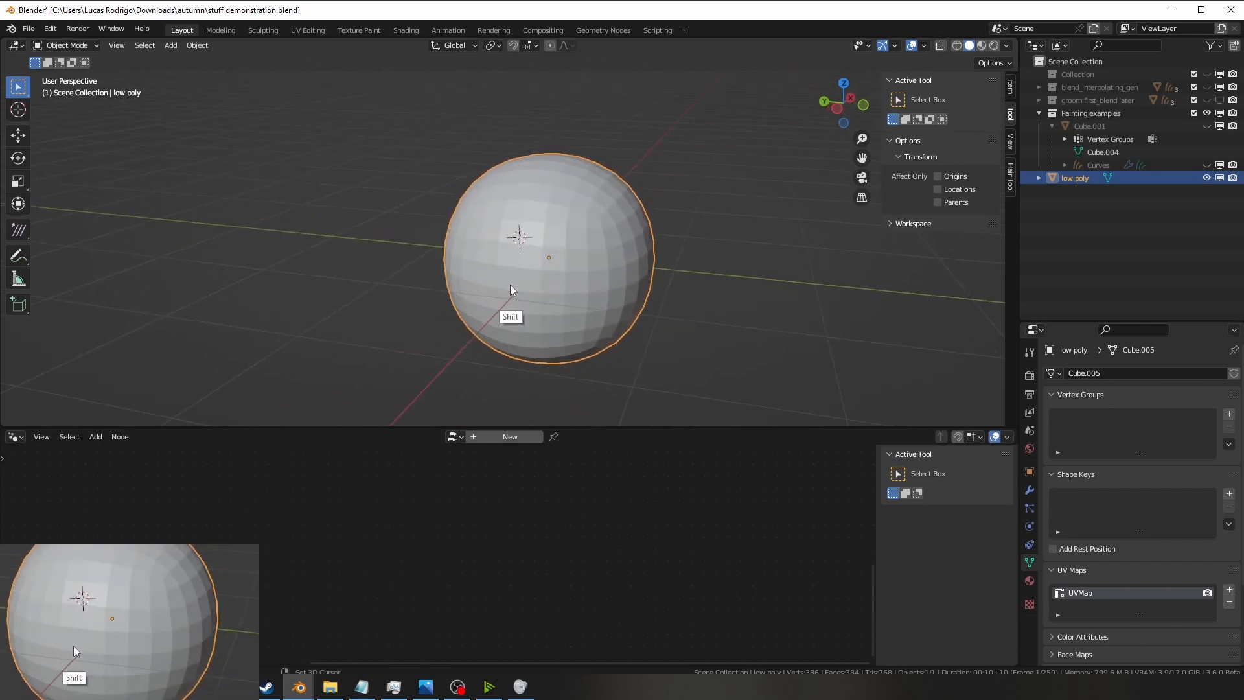
{"action": "key", "text": "shift+d"}
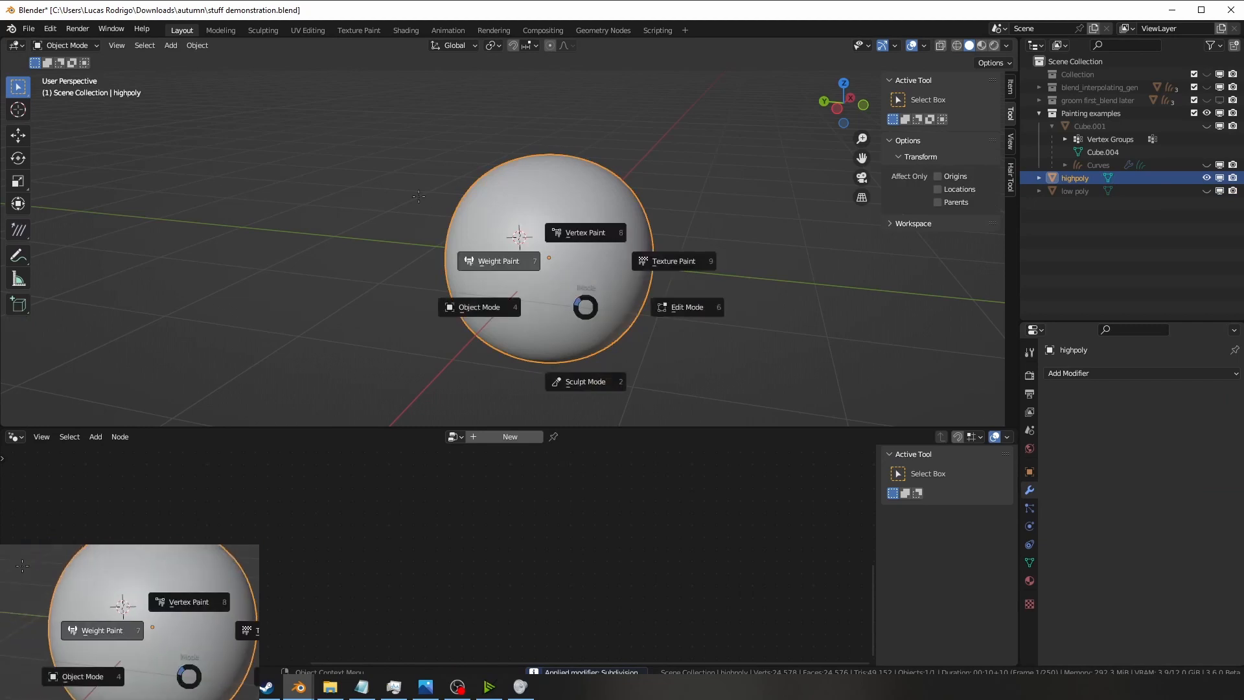
{"action": "left_click", "coordinate": [498, 260]}
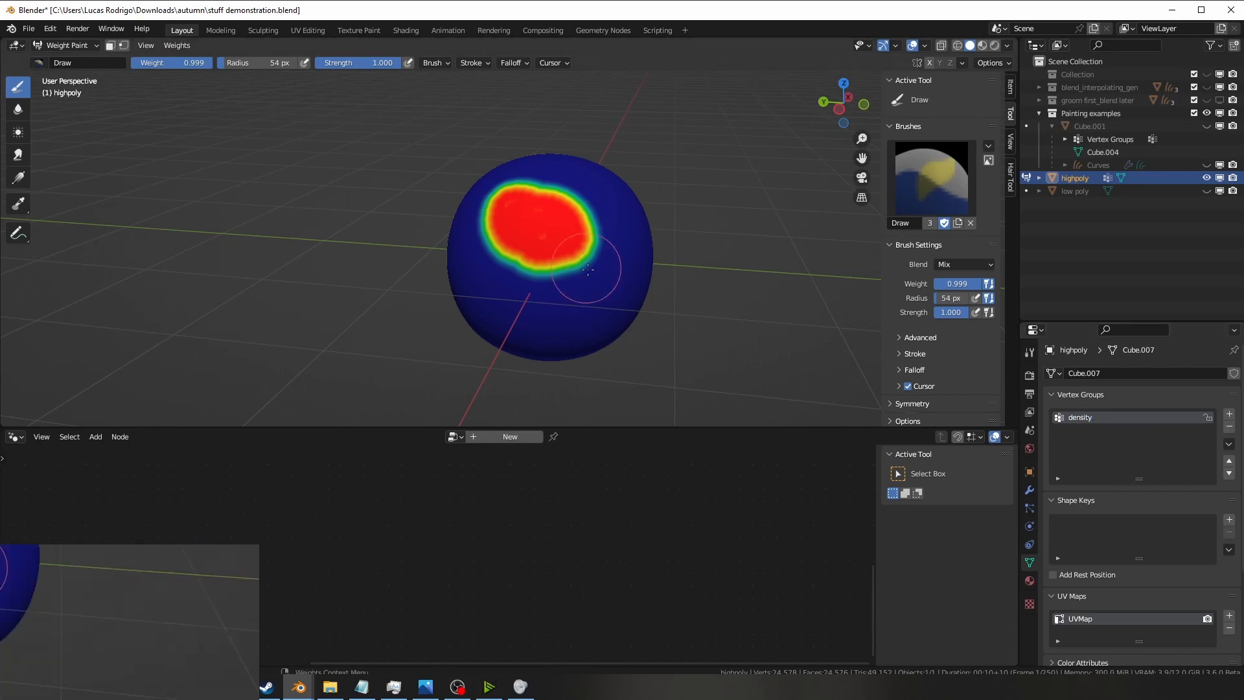
{"action": "left_click", "coordinate": [1229, 444]}
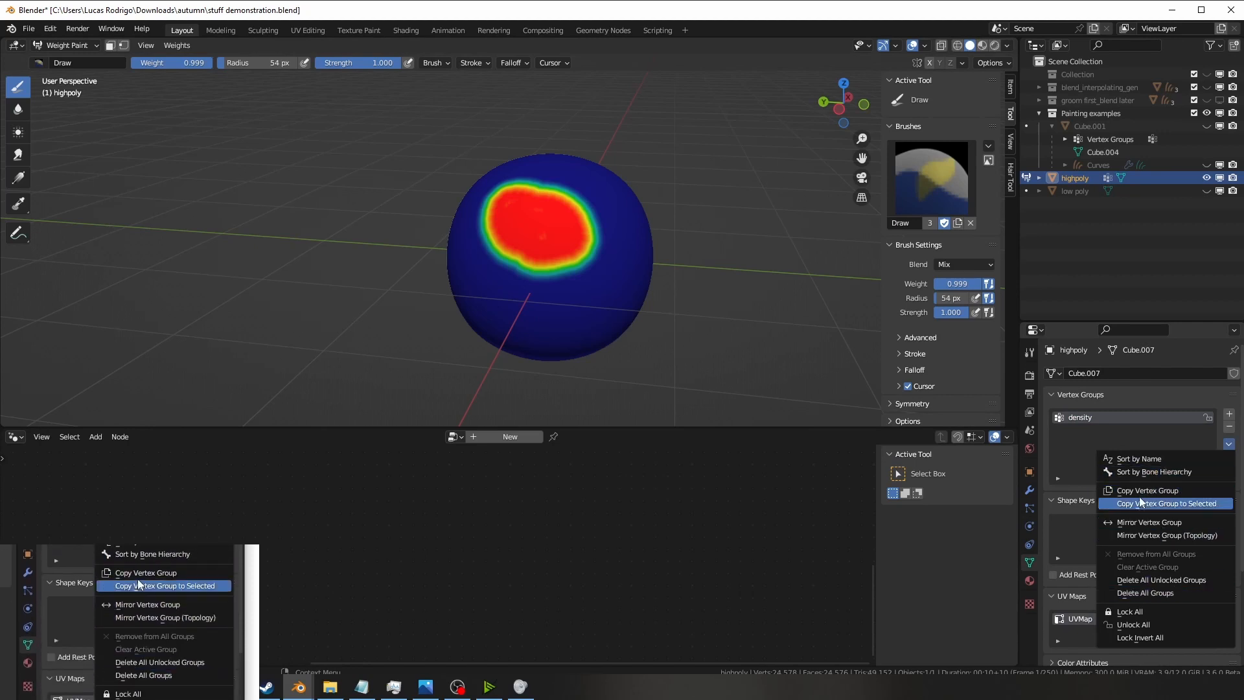
Duplicate the density vertex group as 'width' and smooth its weights with 100 iterations.
{"action": "left_click", "coordinate": [1144, 489]}
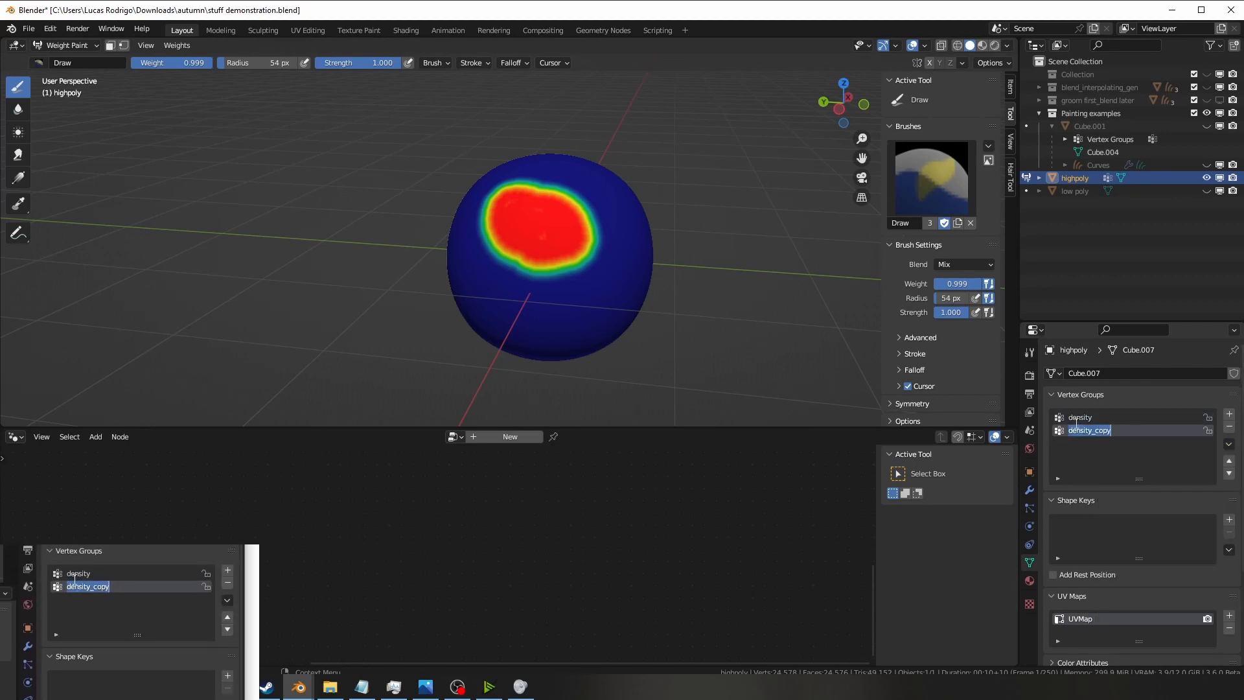
{"action": "type", "text": "width"}
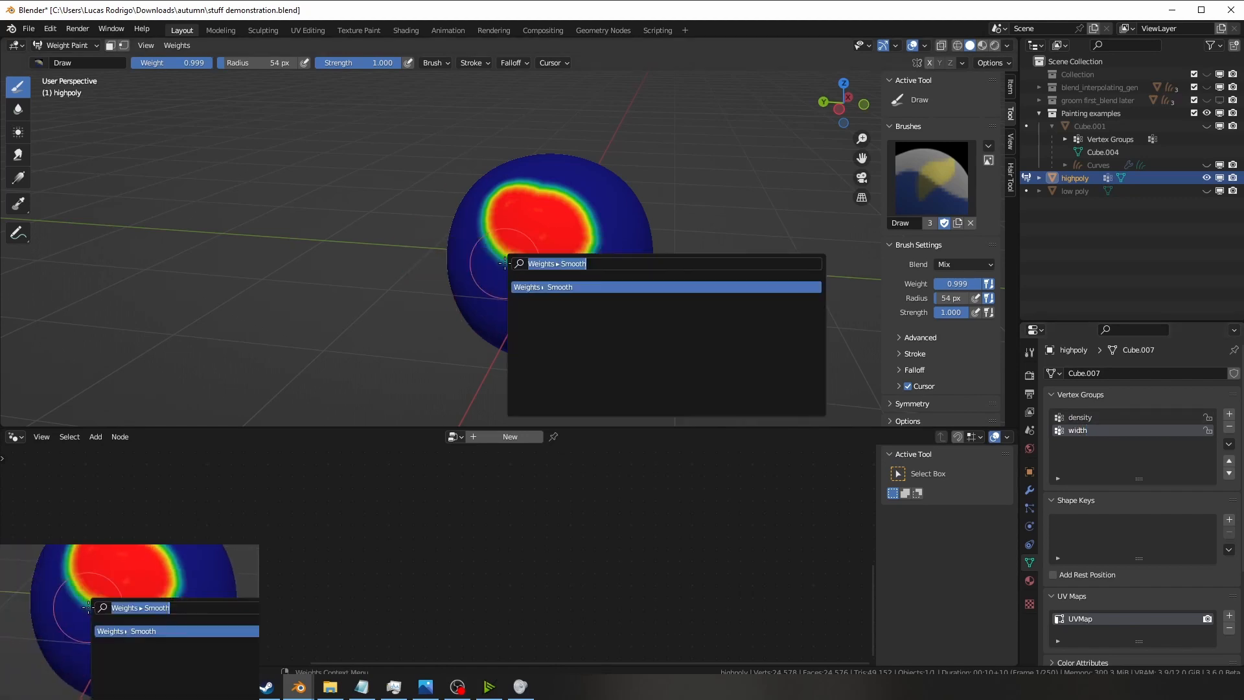
{"action": "left_click", "coordinate": [558, 286]}
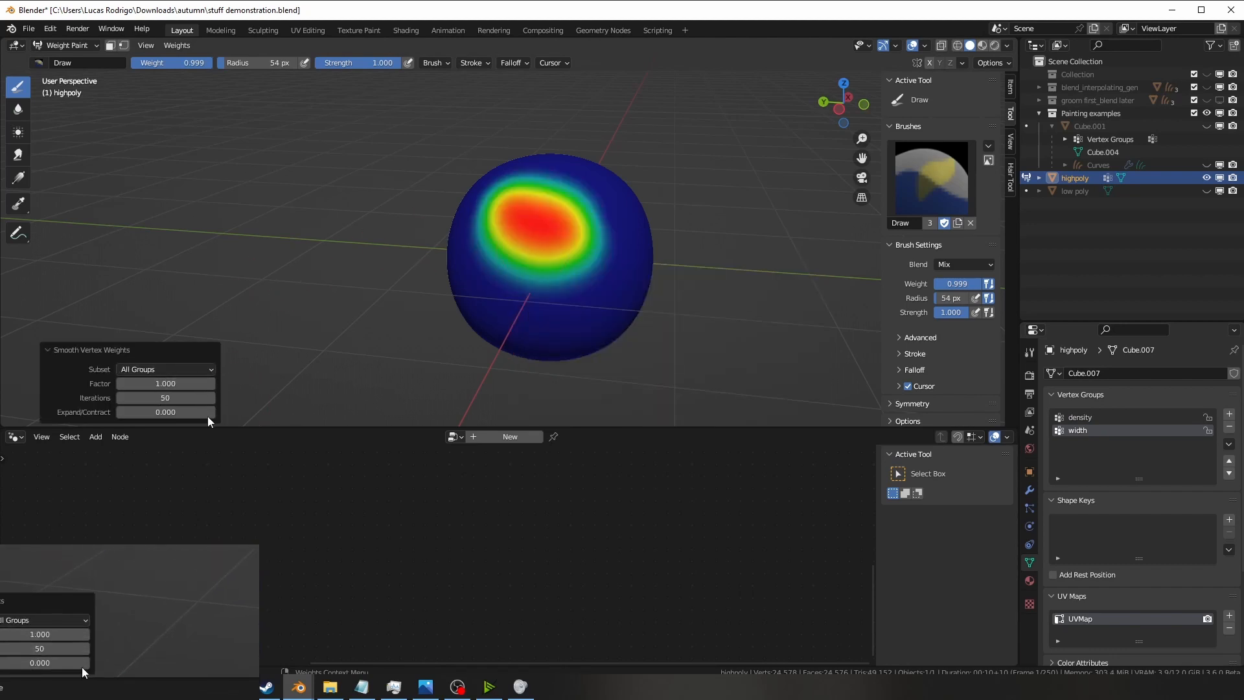
{"action": "type", "text": "100"}
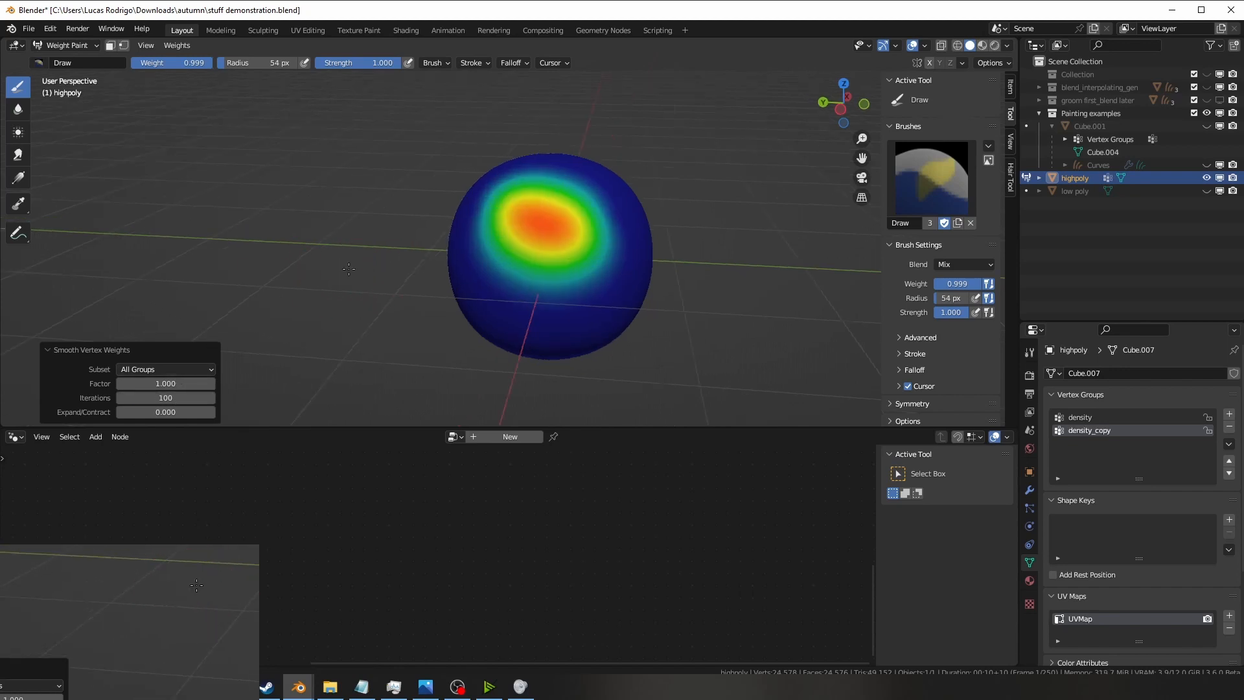
{"action": "left_click", "coordinate": [64, 46]}
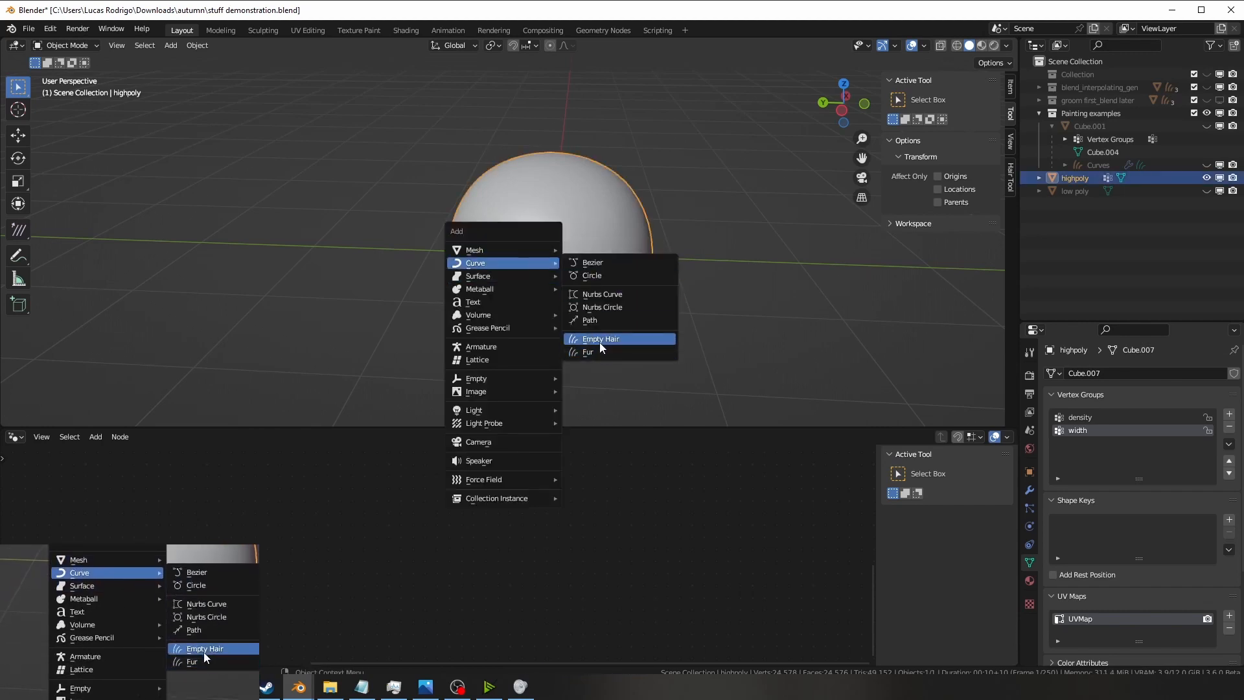
Add Quick Fur to the highpoly sphere, creating the Curves.001 hair object.
{"action": "left_click", "coordinate": [589, 351]}
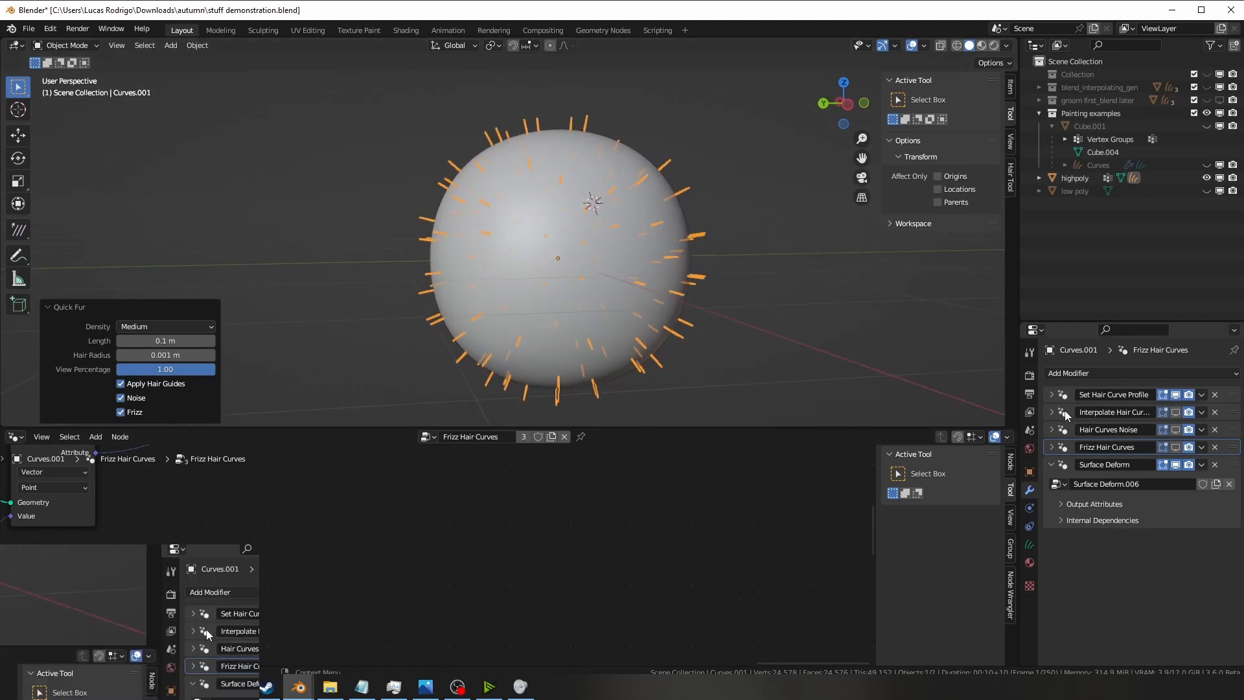
Expand the Interpolate Hair Curves modifier to reveal its density and node group settings.
{"action": "left_click", "coordinate": [1050, 412]}
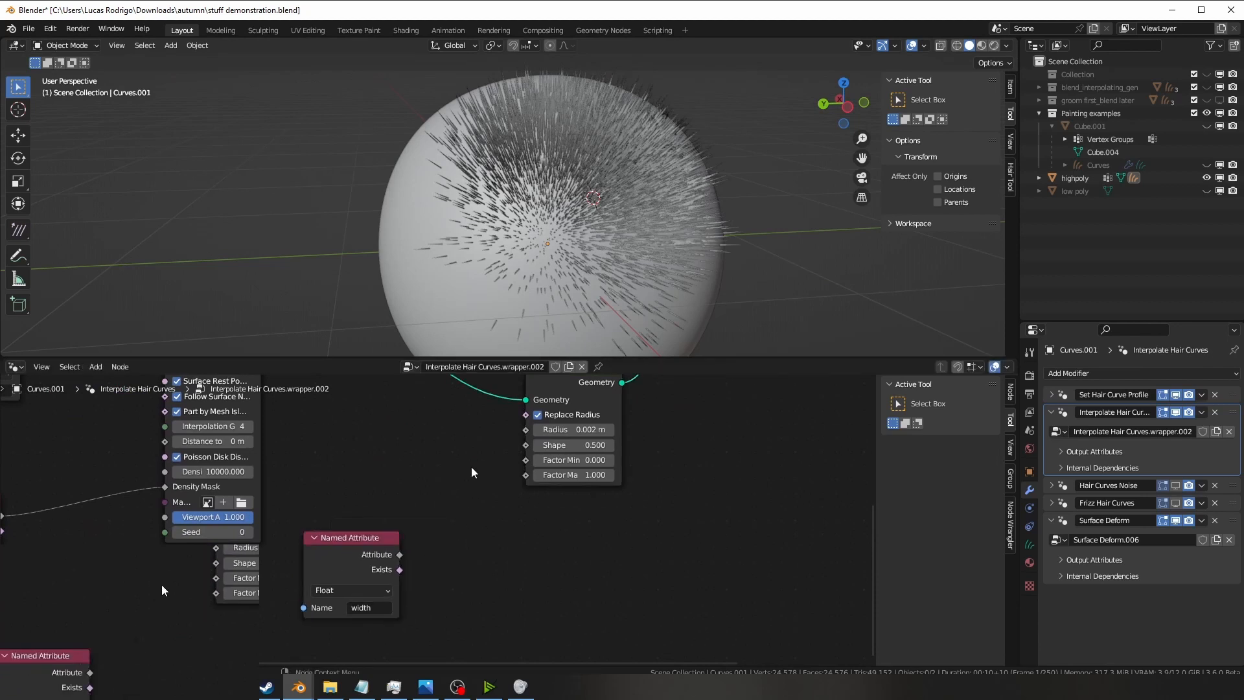
Drive hair radius by width times 0.002, preview the render, and show fur material.
{"action": "type", "text": "math"}
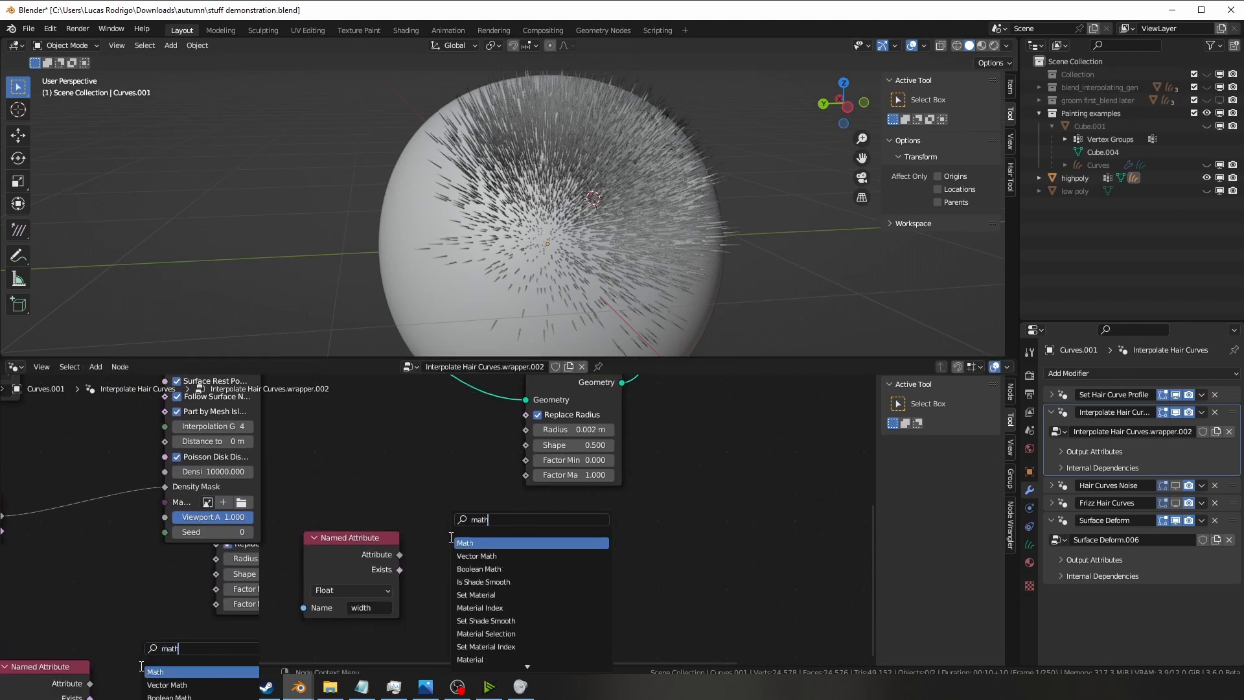
{"action": "left_click", "coordinate": [464, 543]}
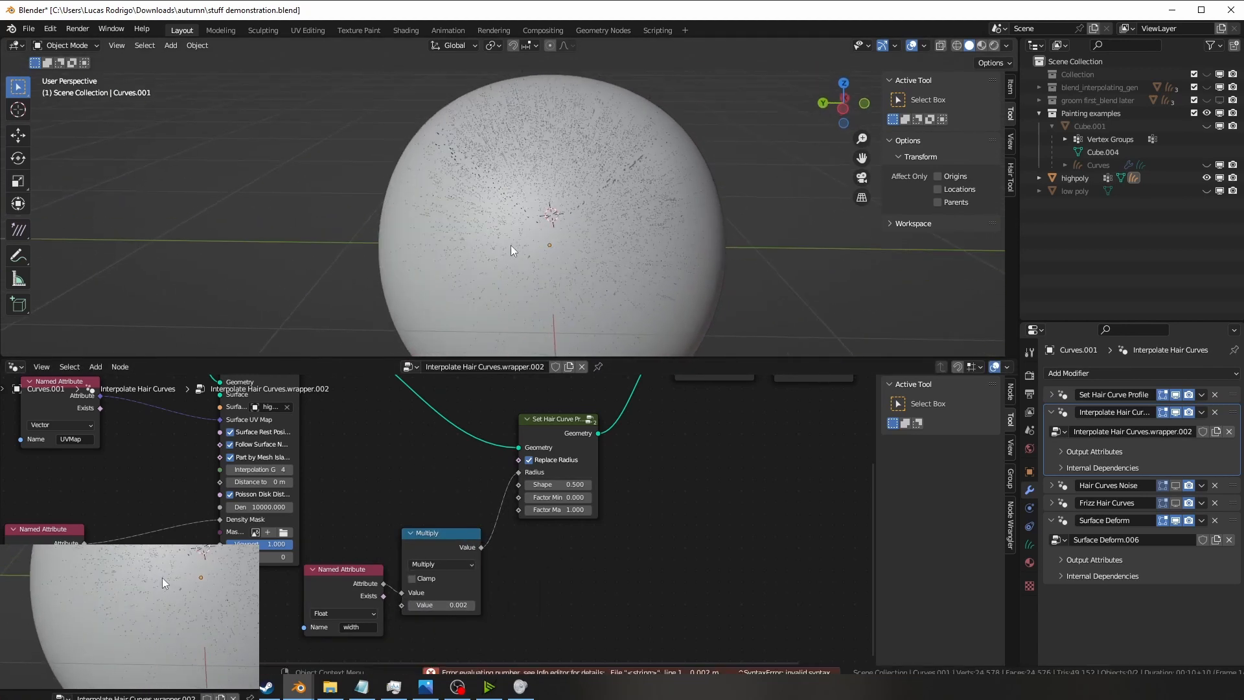
{"action": "left_click", "coordinate": [988, 45]}
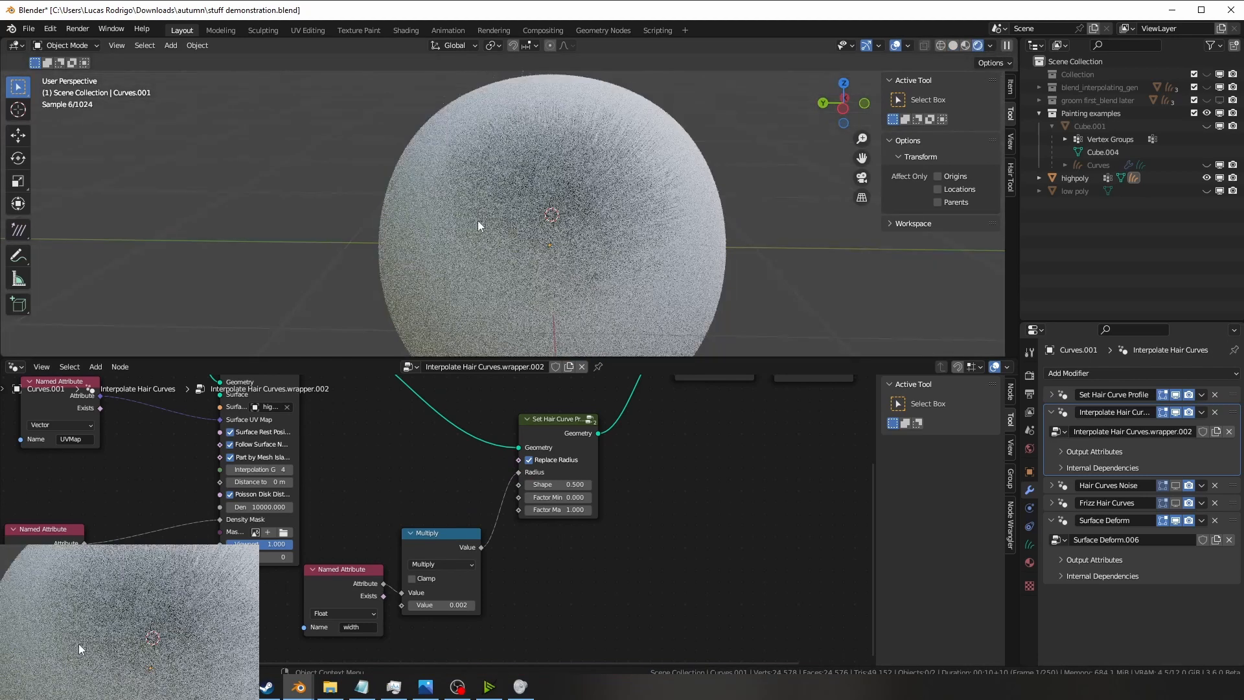
{"action": "left_click", "coordinate": [1028, 554]}
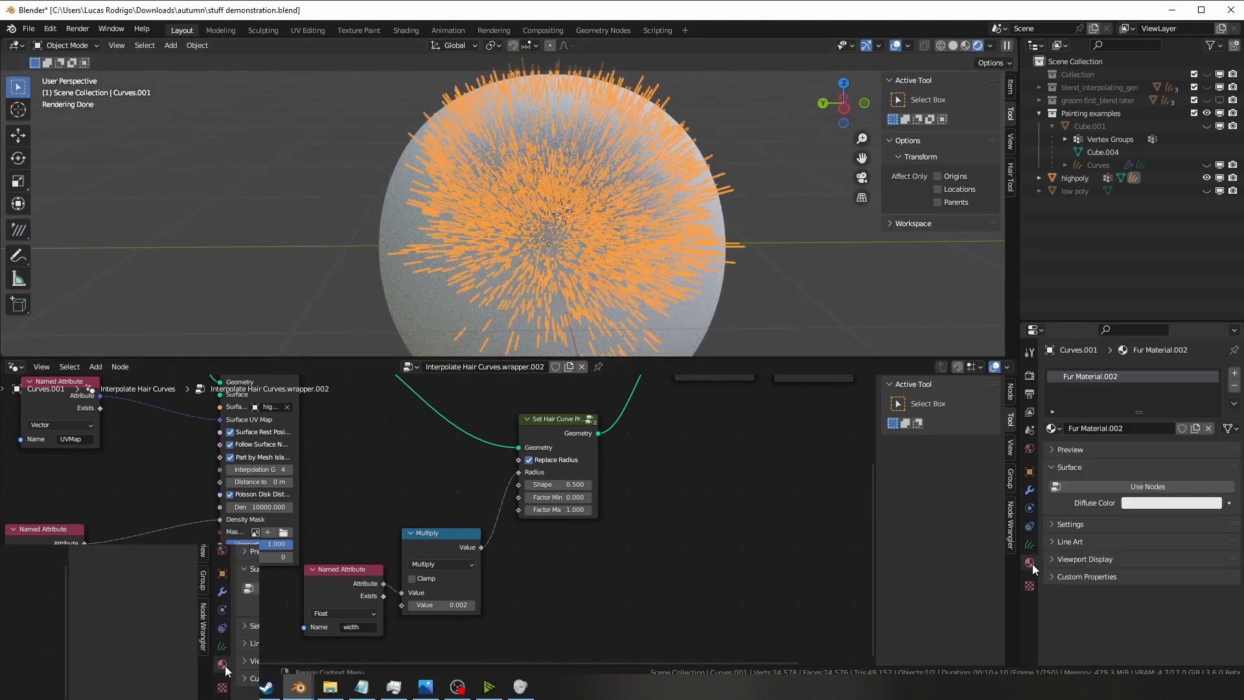
{"action": "left_click", "coordinate": [1174, 502]}
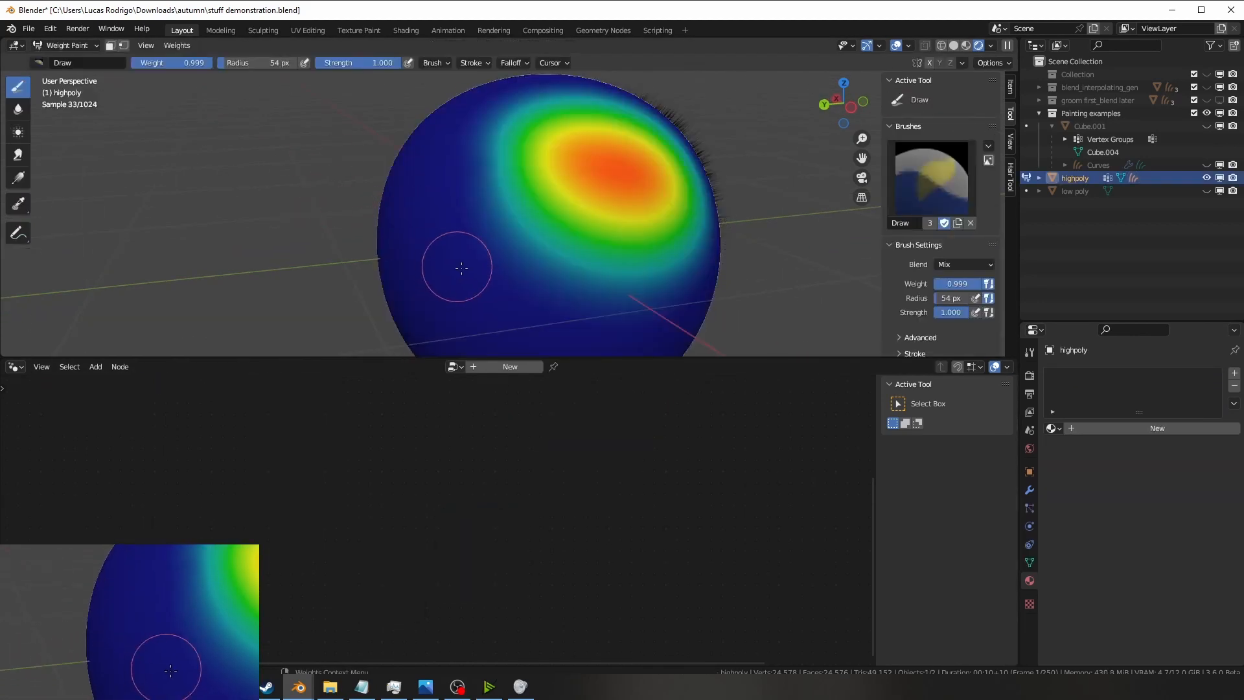
Leave Weight Paint, preview hair on the painted patch, and return highpoly to Object Mode.
{"action": "left_click", "coordinate": [68, 45]}
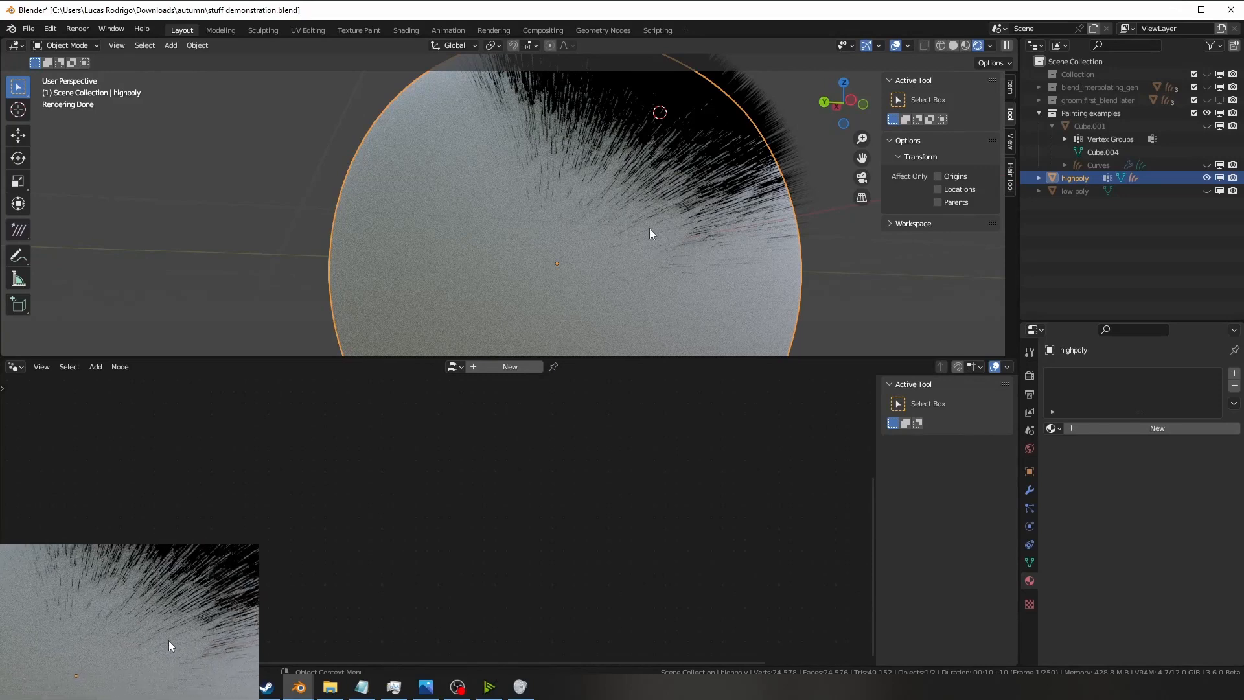
{"action": "mouse_move", "coordinate": [657, 219]}
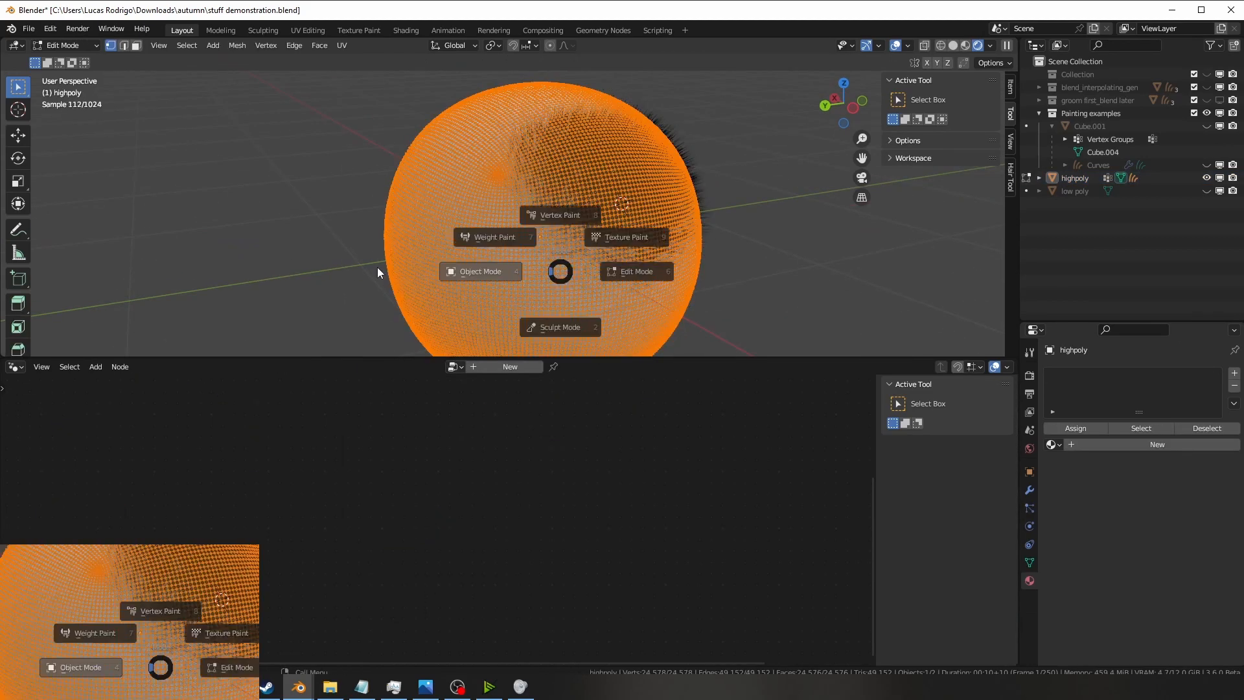
{"action": "left_click", "coordinate": [478, 270]}
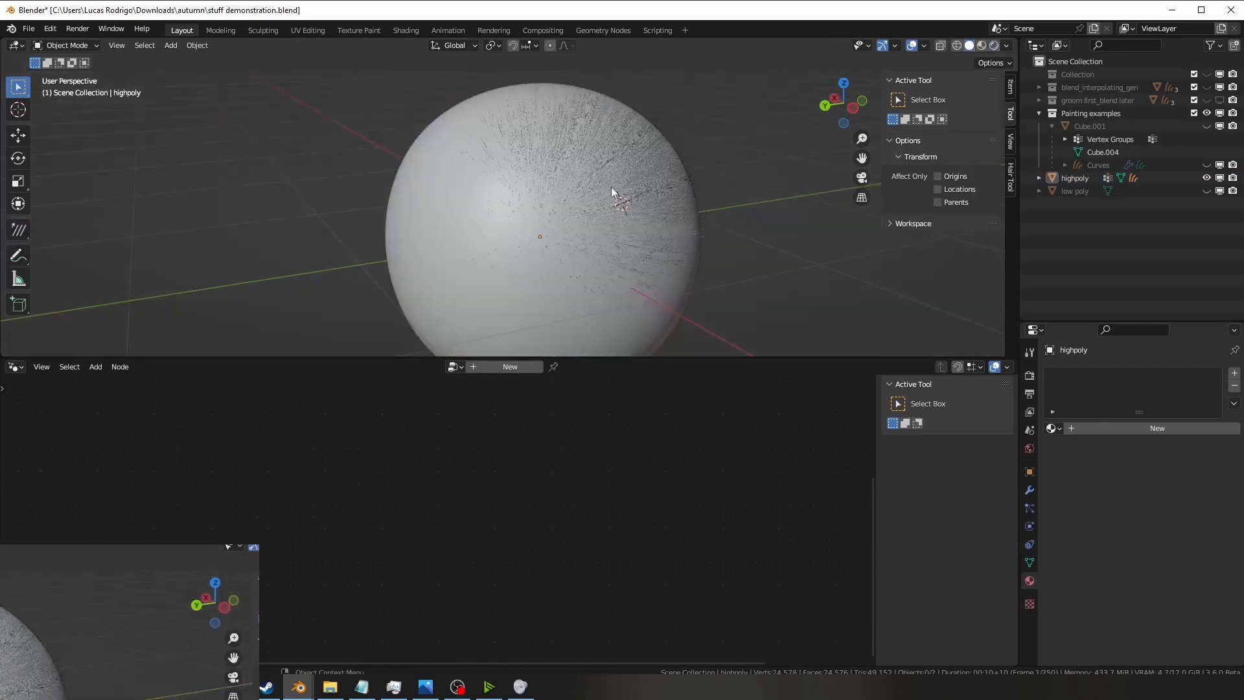
{"action": "left_click", "coordinate": [611, 190]}
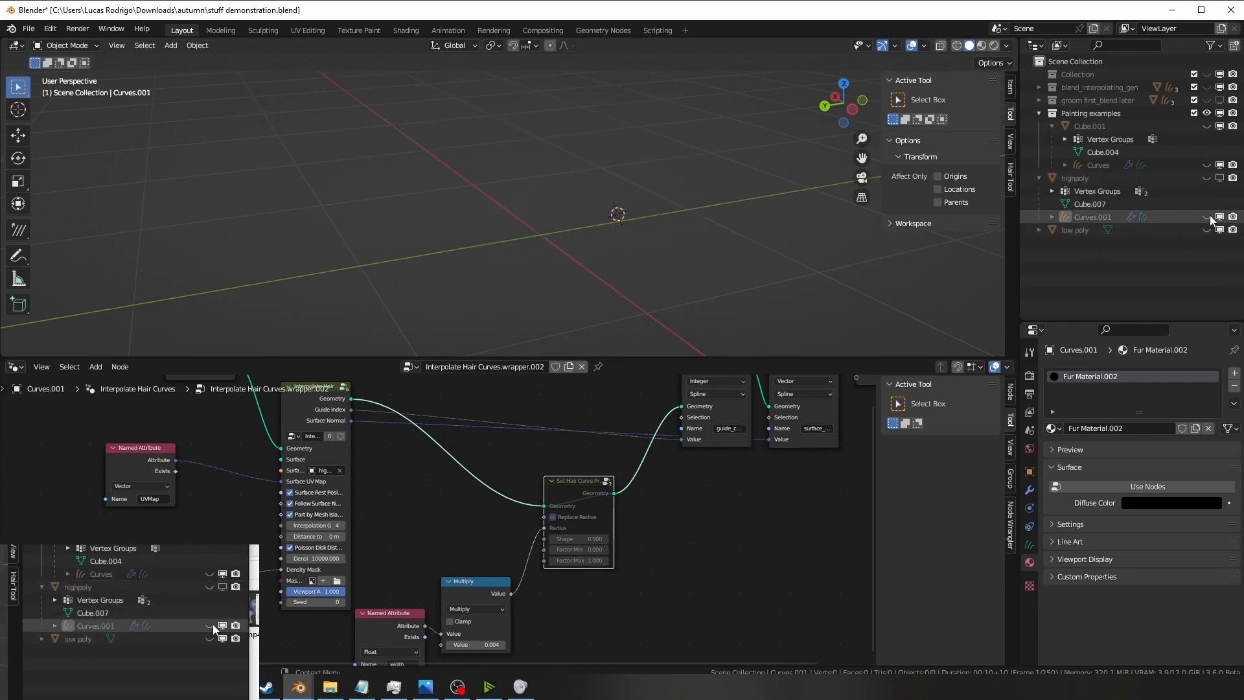
Add empty hair to the low poly sphere, outputting Curves.001's geometry via Object Info.
{"action": "left_click", "coordinate": [1074, 229]}
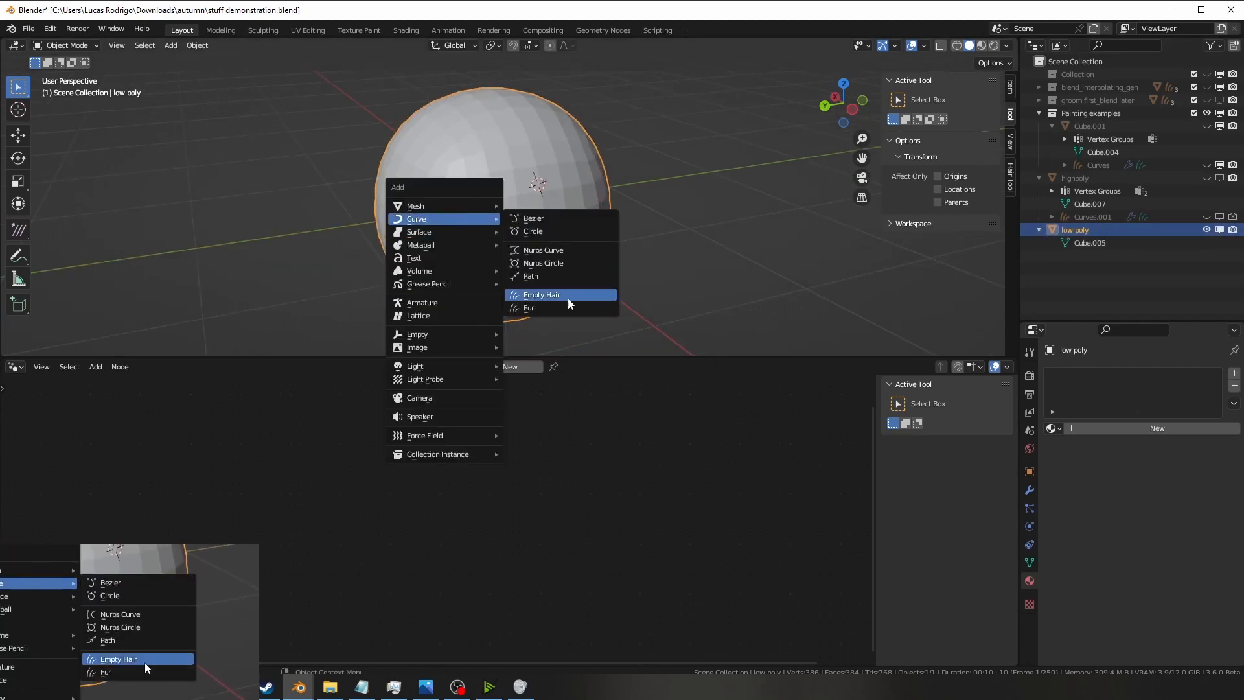
{"action": "left_click", "coordinate": [540, 295]}
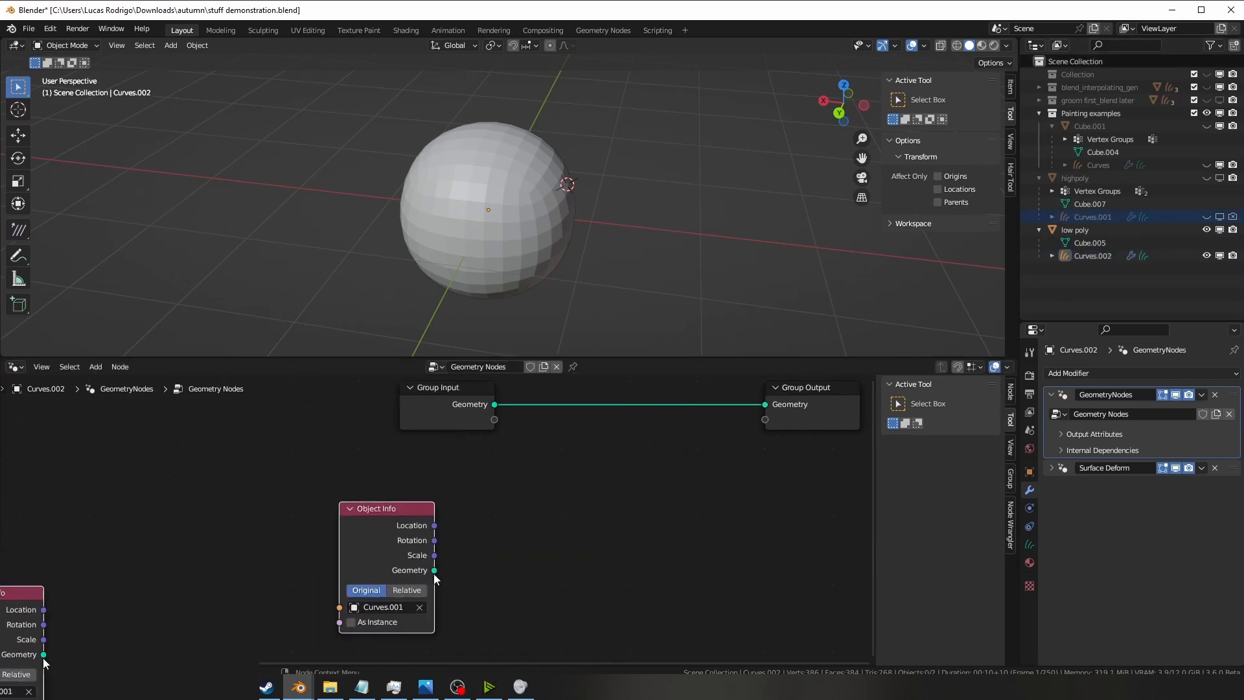
{"action": "left_click_drag", "start_coordinate": [435, 569], "coordinate": [764, 403]}
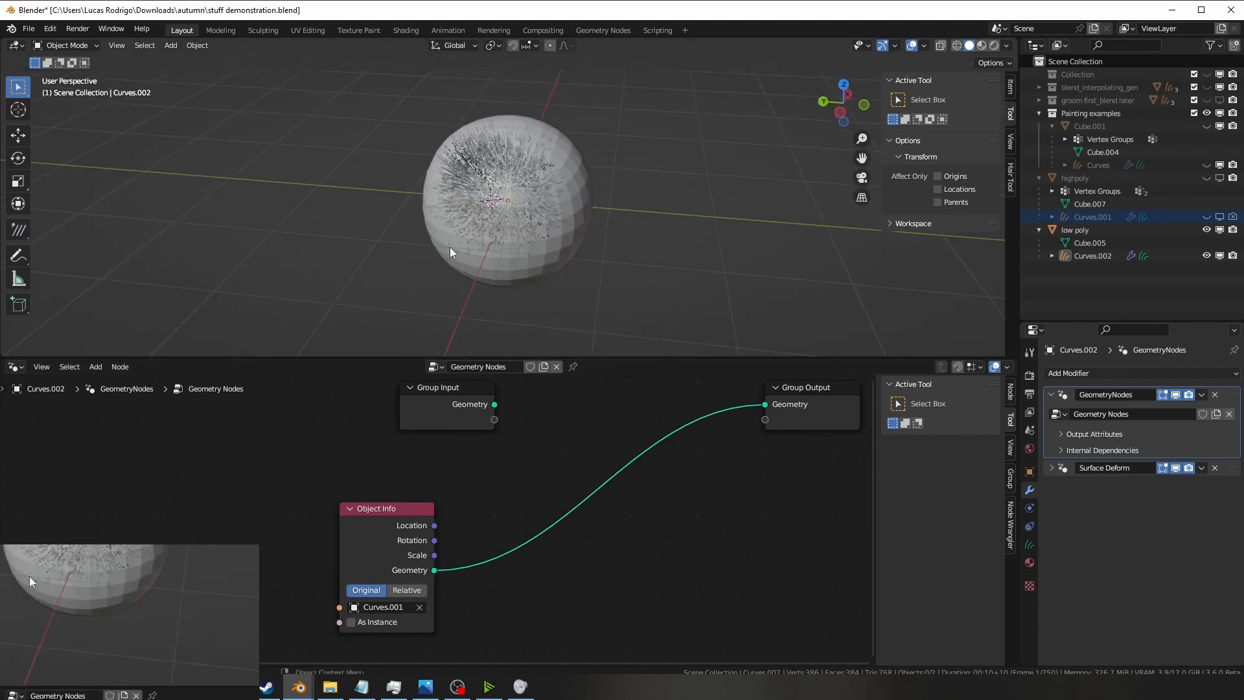
{"action": "left_click", "coordinate": [1074, 229]}
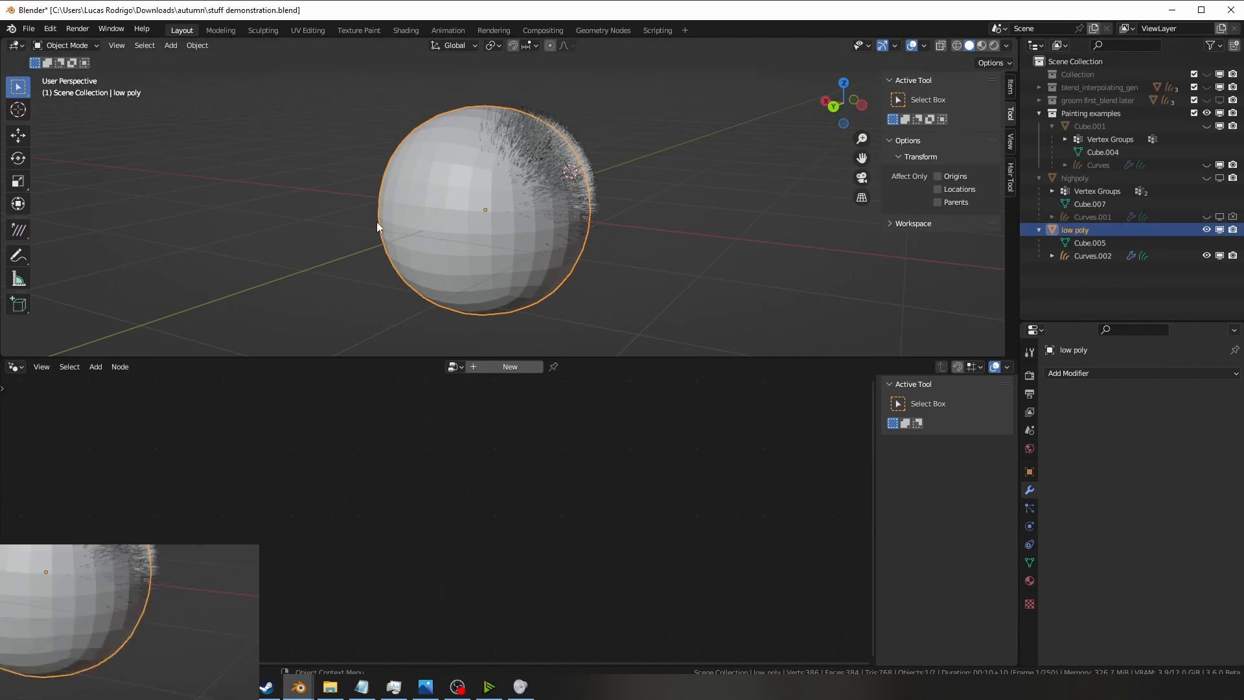
Give low poly level-3 Subdivision and the Key 1 dent, then select highpoly and hide low poly.
{"action": "left_click", "coordinate": [67, 45]}
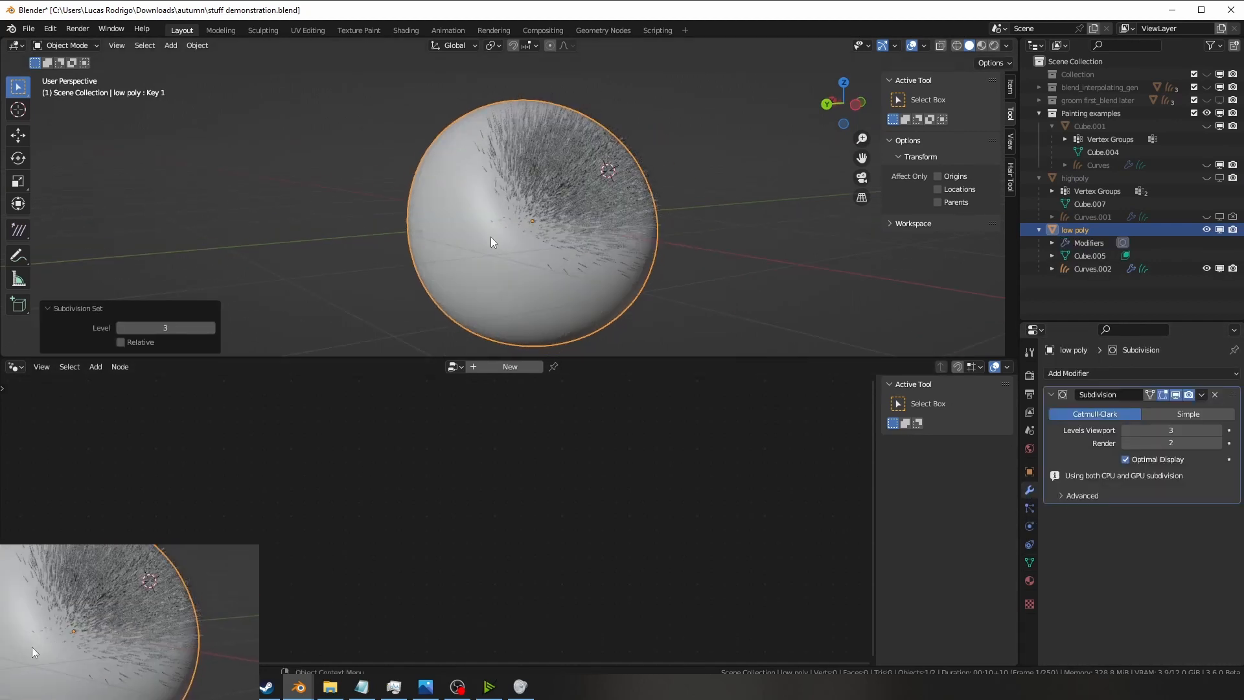
{"action": "left_click", "coordinate": [1075, 178]}
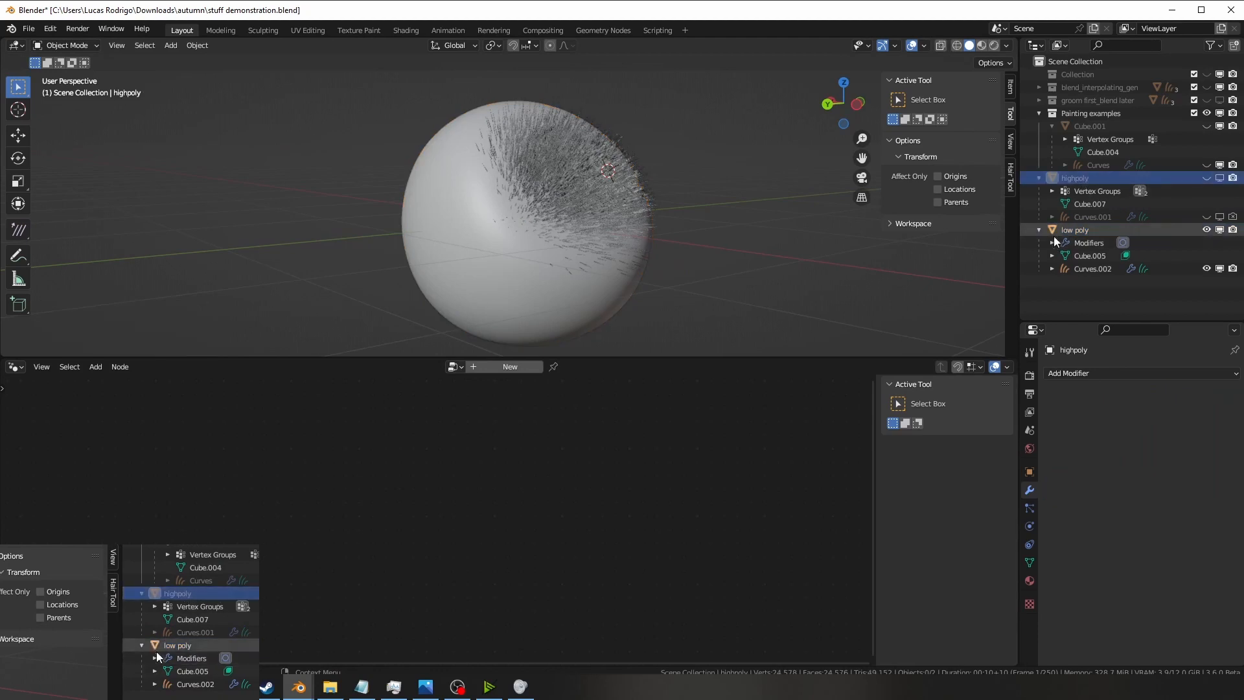
{"action": "left_click", "coordinate": [1075, 230]}
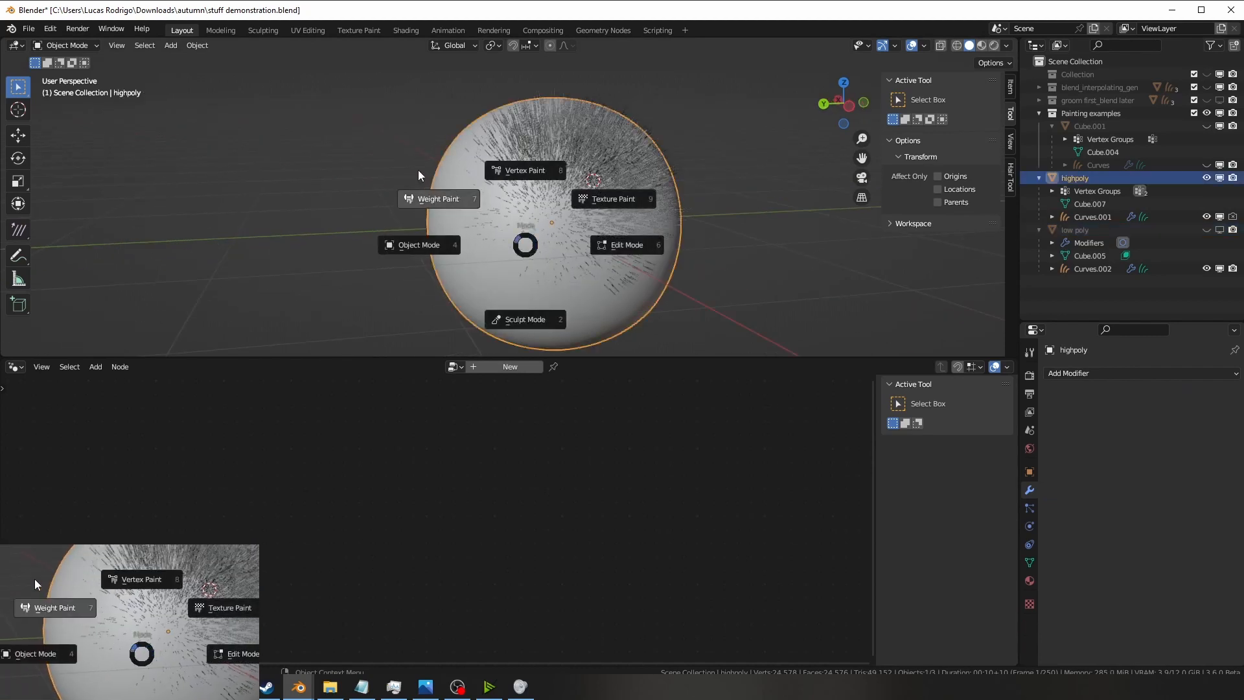
Paint density across much of the highpoly front, checking the hair in Object Mode between passes.
{"action": "left_click", "coordinate": [437, 198]}
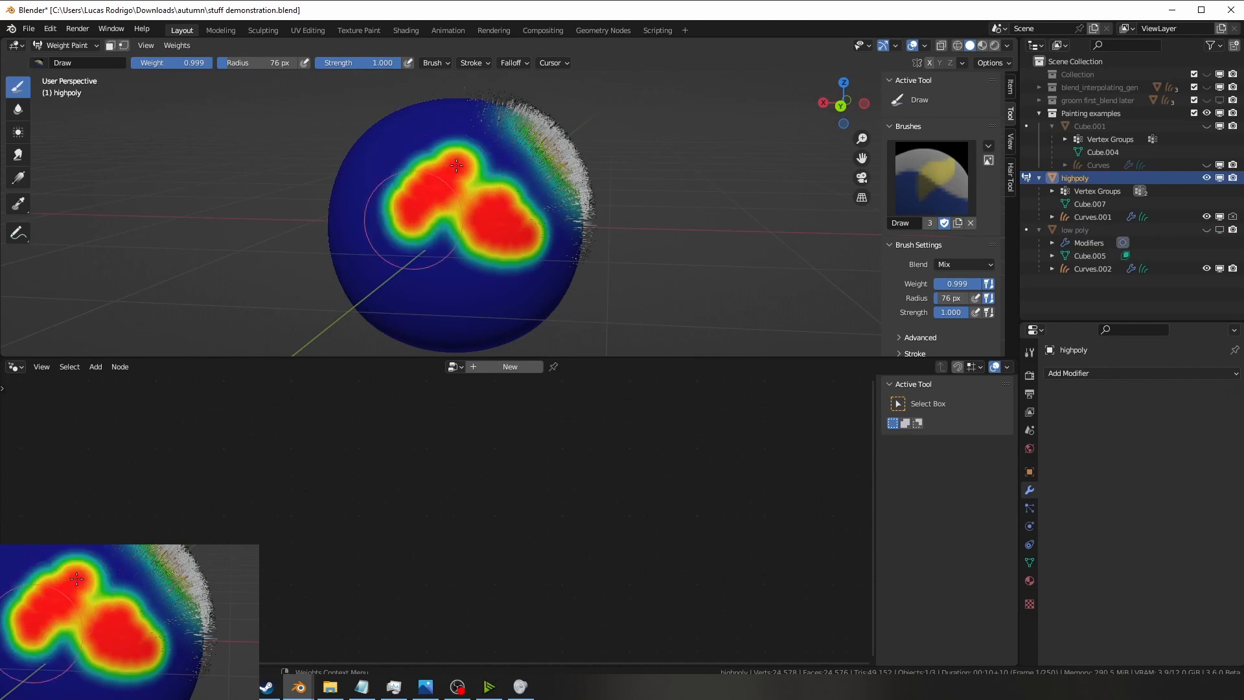
{"action": "left_click", "coordinate": [67, 45]}
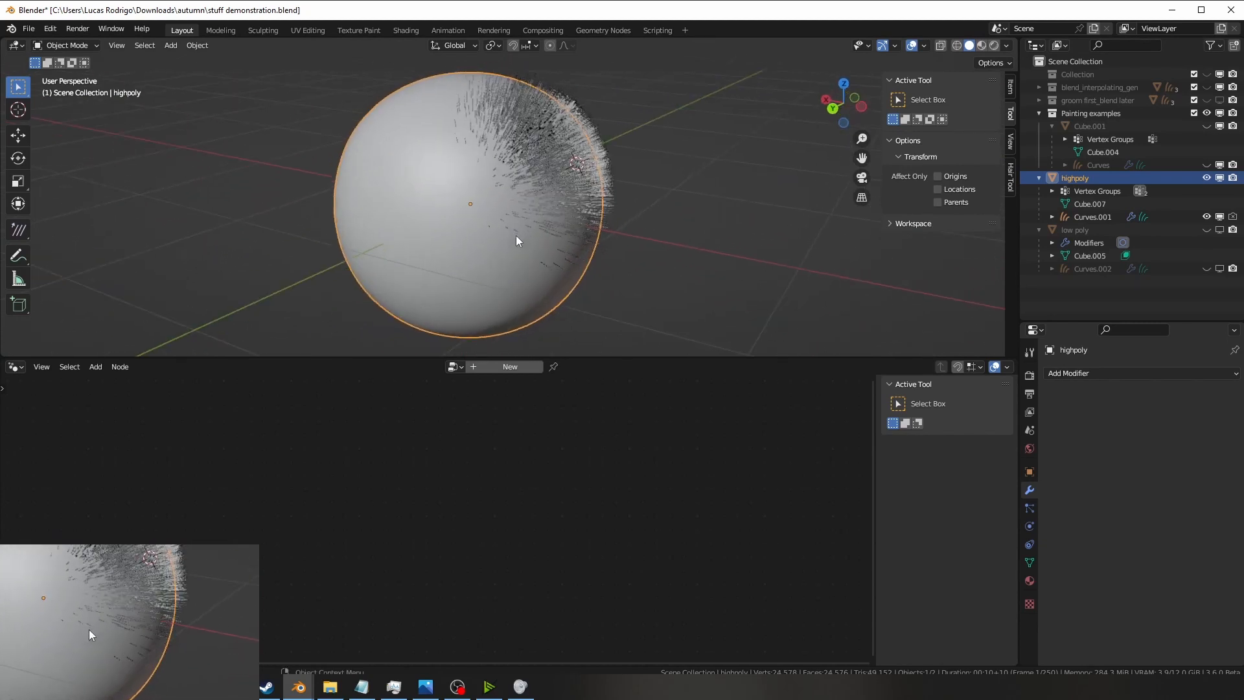
{"action": "left_click", "coordinate": [1092, 216]}
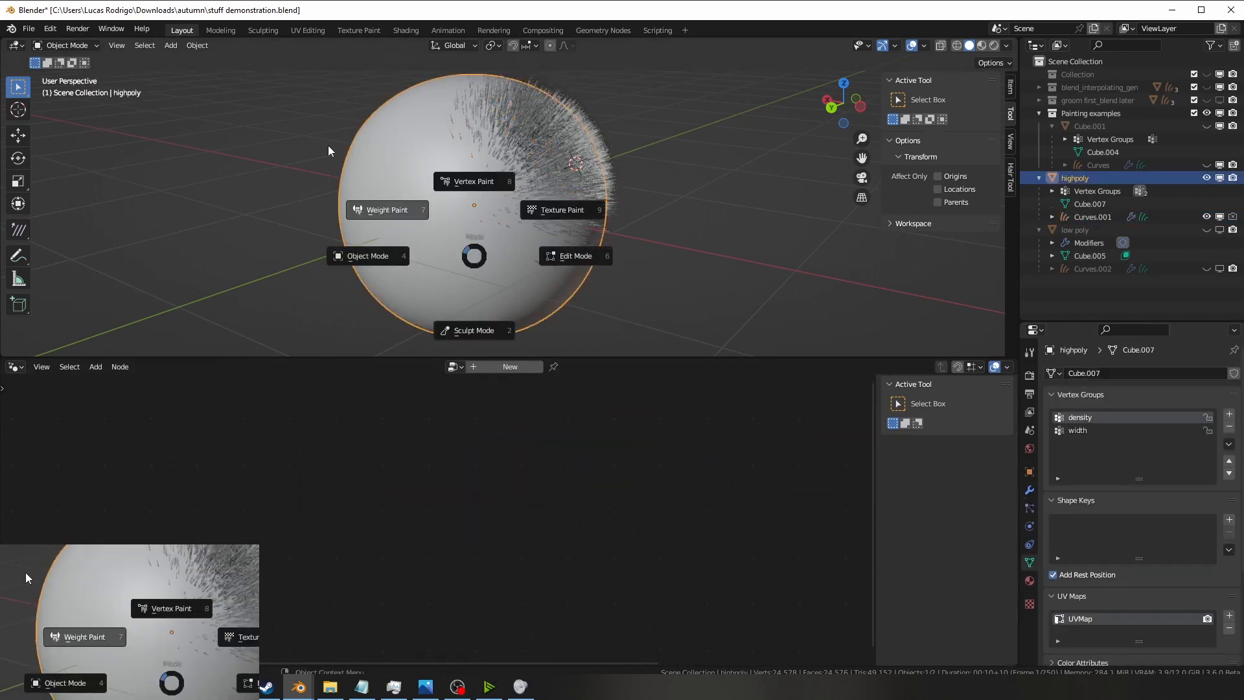
{"action": "left_click", "coordinate": [386, 209]}
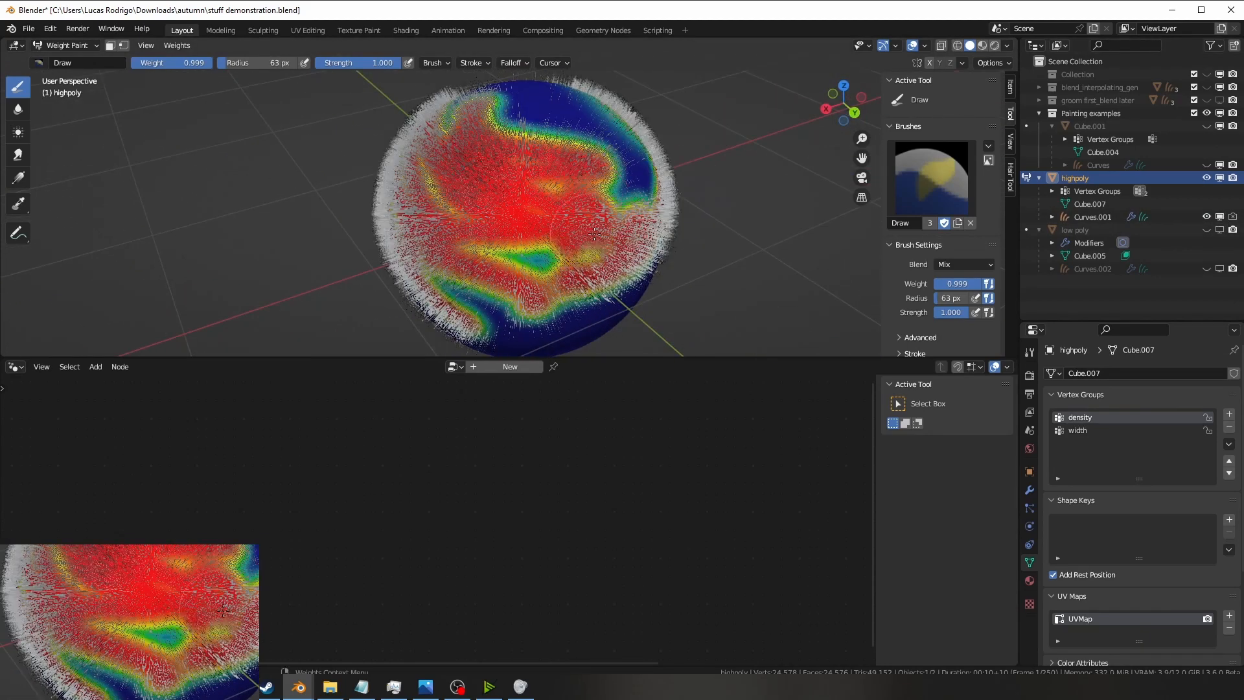
{"action": "left_click", "coordinate": [308, 31]}
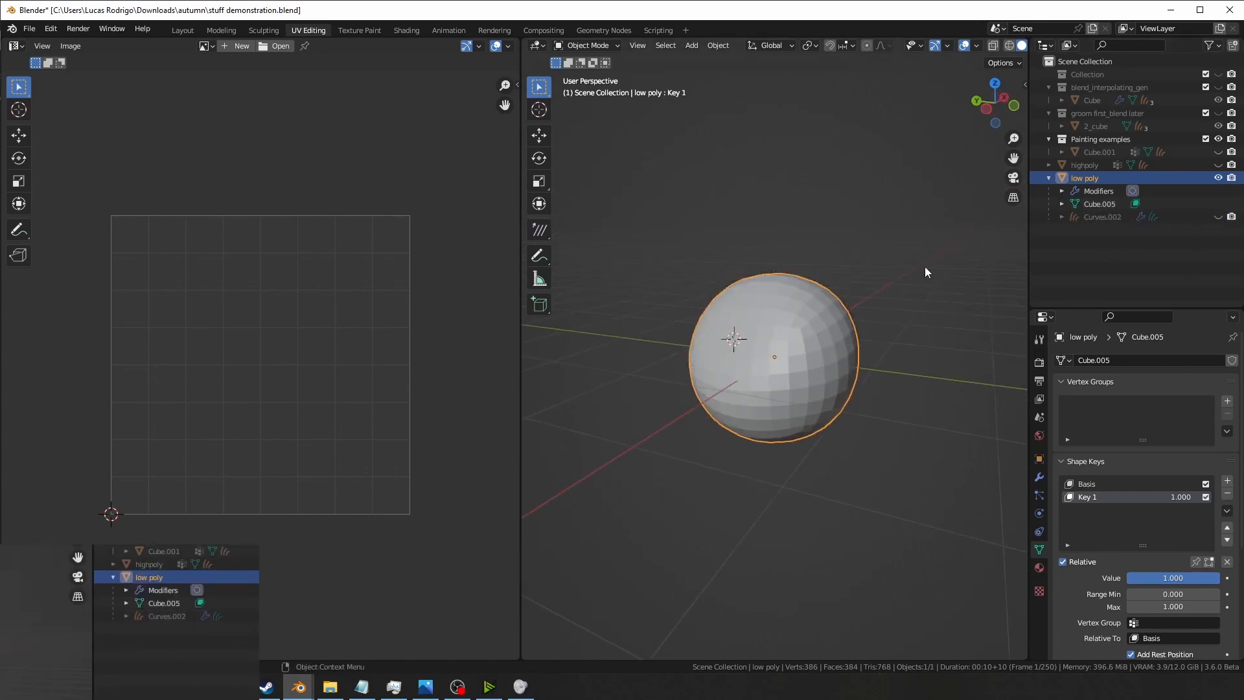
Re-unwrap the low poly sphere with Smart UV Project, then return to Object Mode.
{"action": "key", "text": "Tab"}
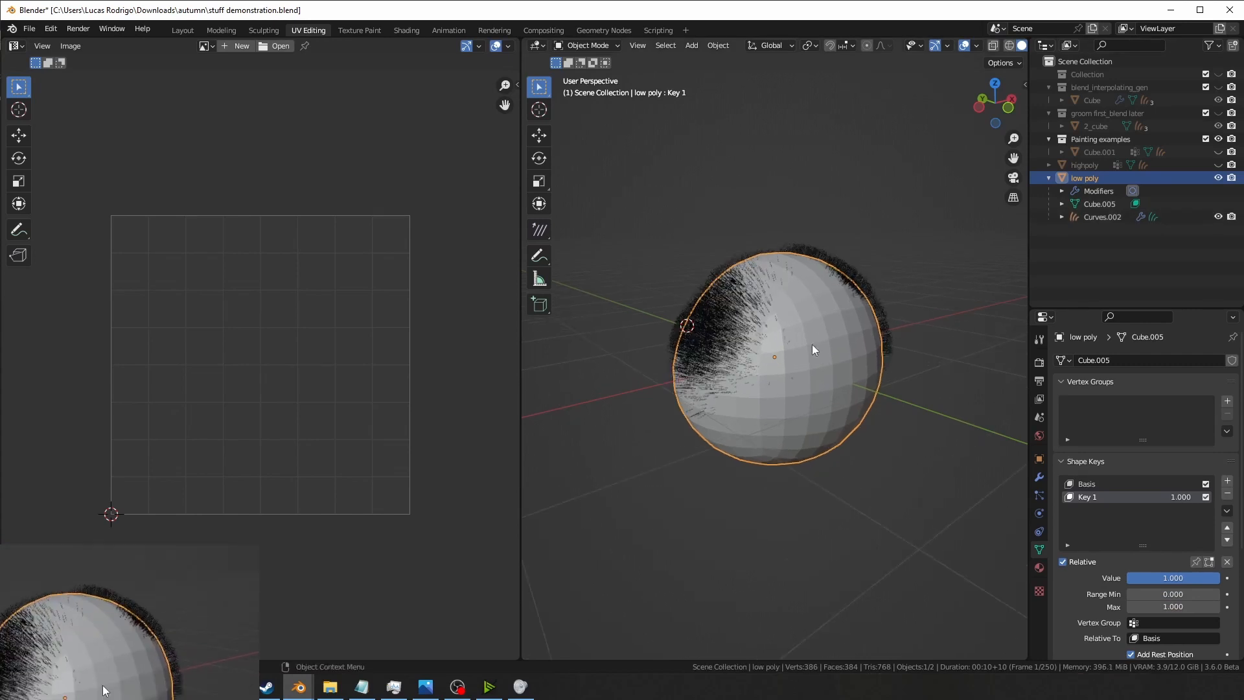
{"action": "key", "text": "Tab"}
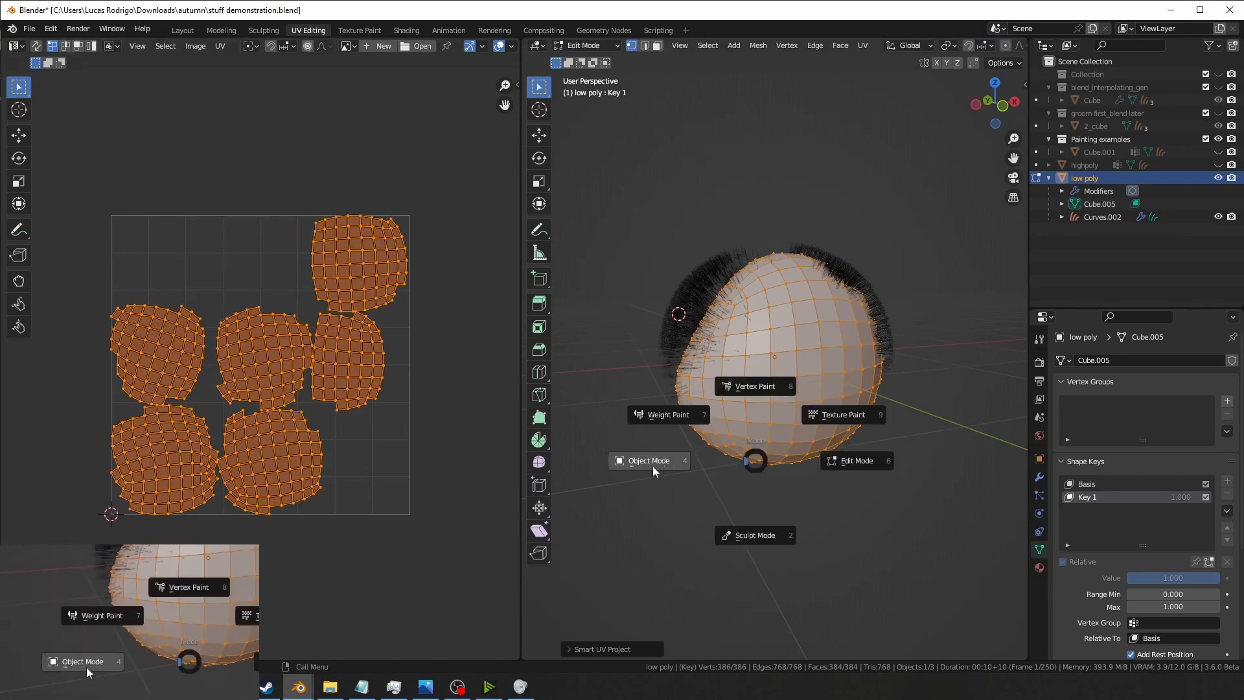
{"action": "left_click", "coordinate": [648, 460]}
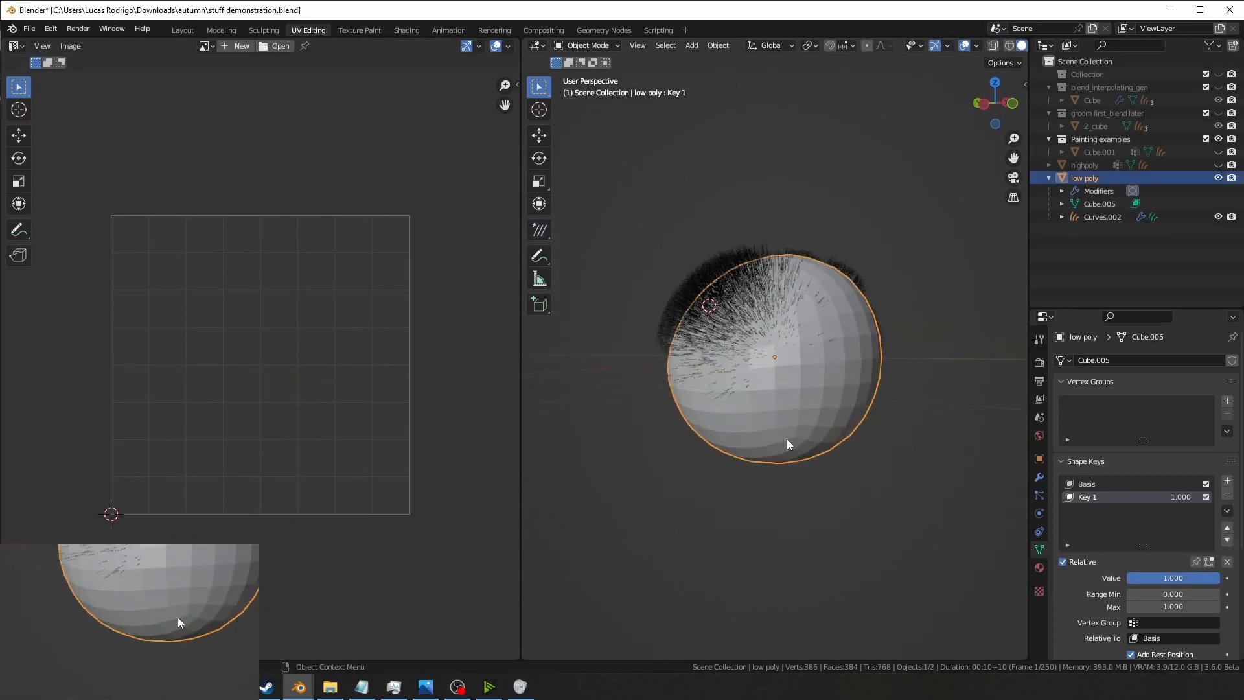